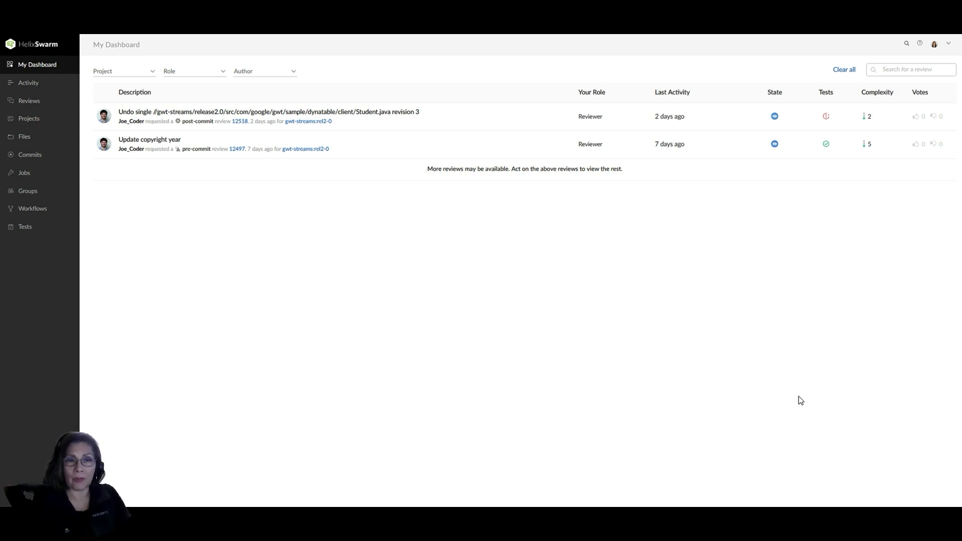
{"action": "mouse_move", "coordinate": [345, 398]}
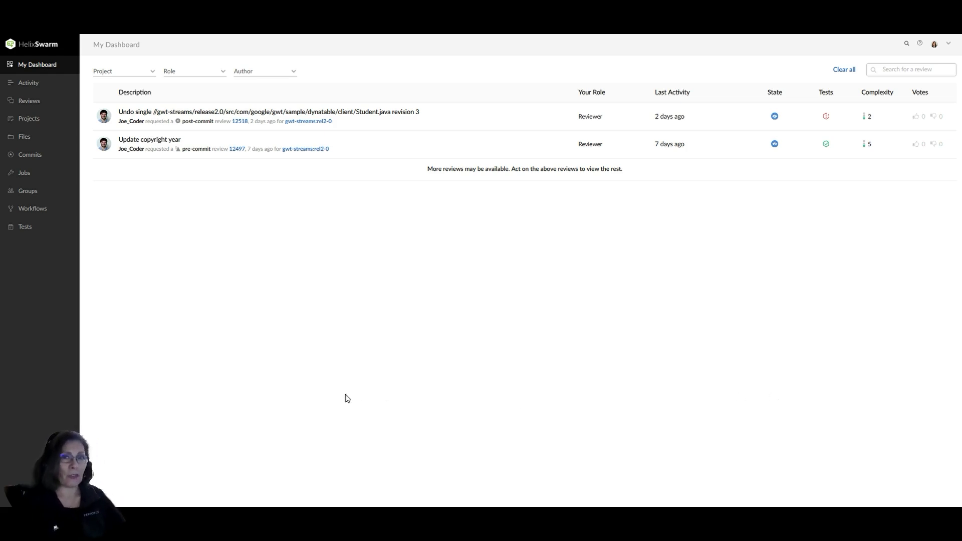
{"action": "mouse_move", "coordinate": [661, 356]}
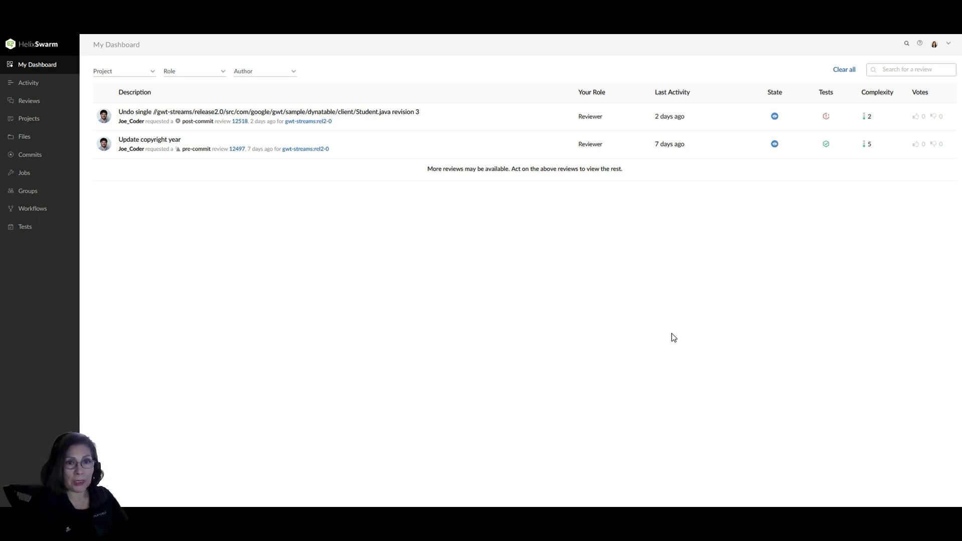
{"action": "mouse_move", "coordinate": [671, 319]}
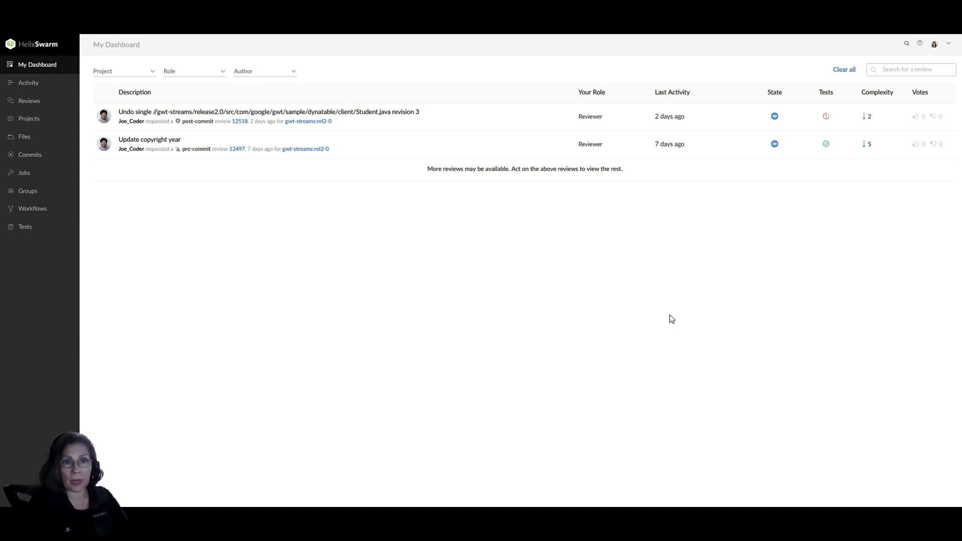
{"action": "mouse_move", "coordinate": [531, 126]}
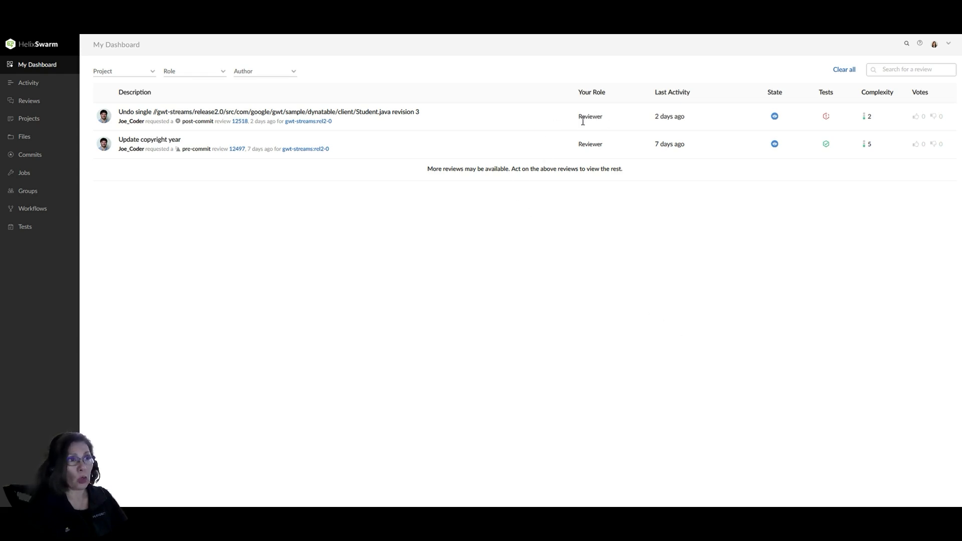
{"action": "mouse_move", "coordinate": [589, 134]}
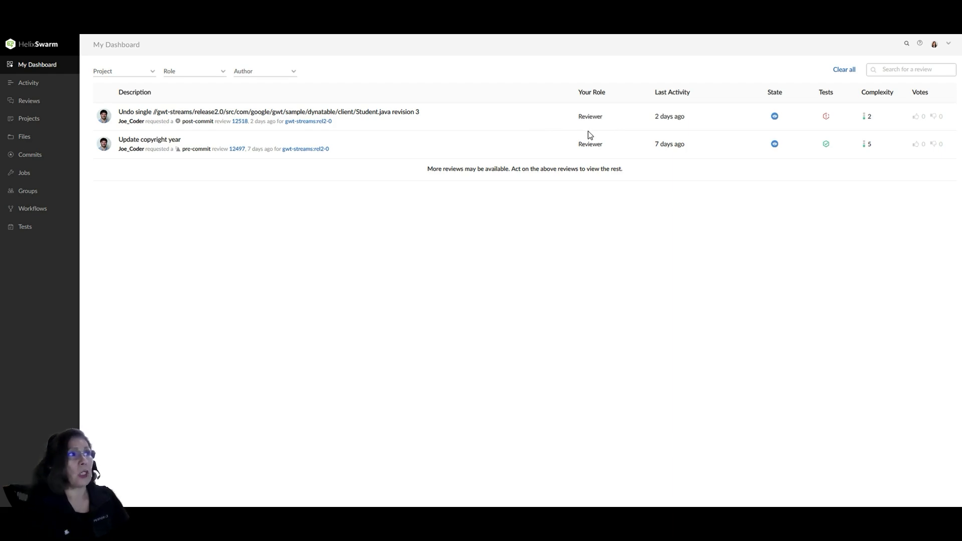
{"action": "mouse_move", "coordinate": [468, 128]}
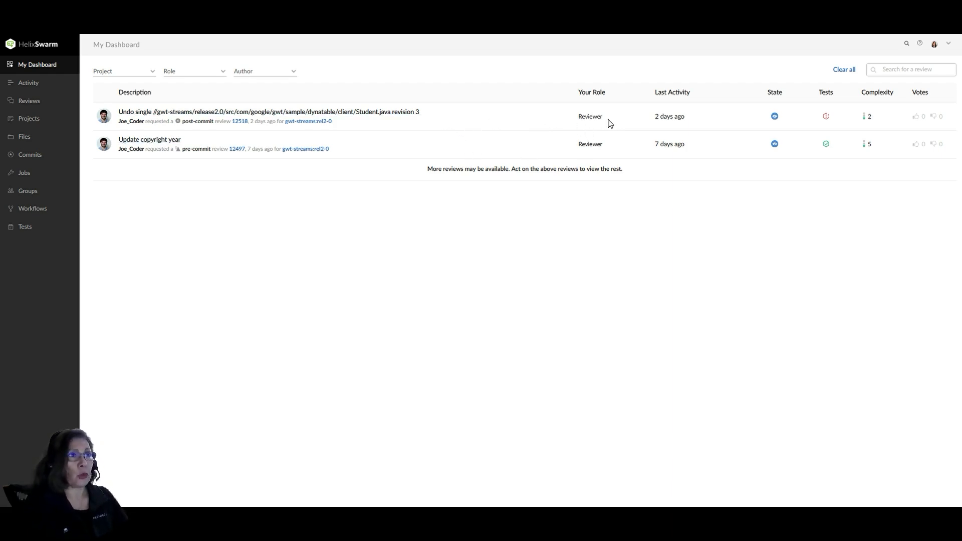
{"action": "mouse_move", "coordinate": [672, 85]}
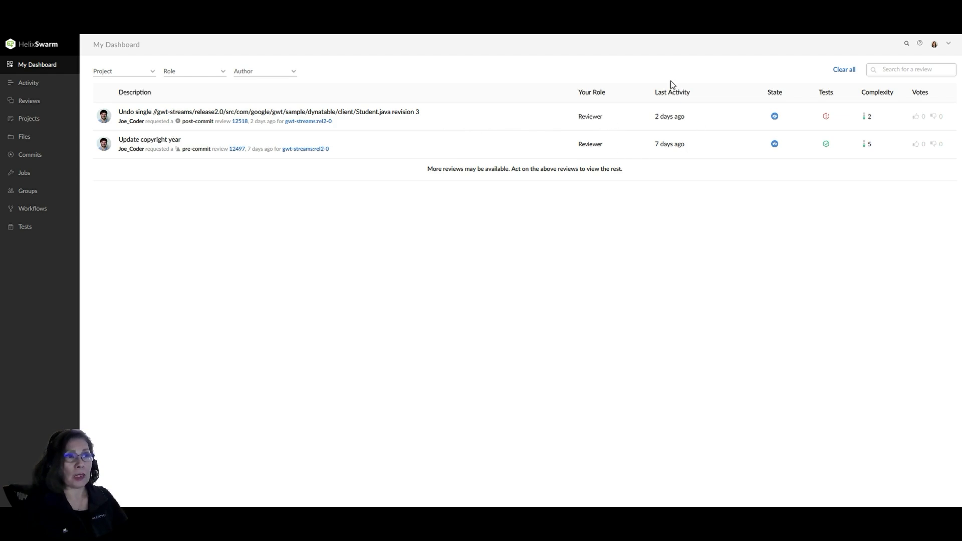
{"action": "mouse_move", "coordinate": [672, 106]}
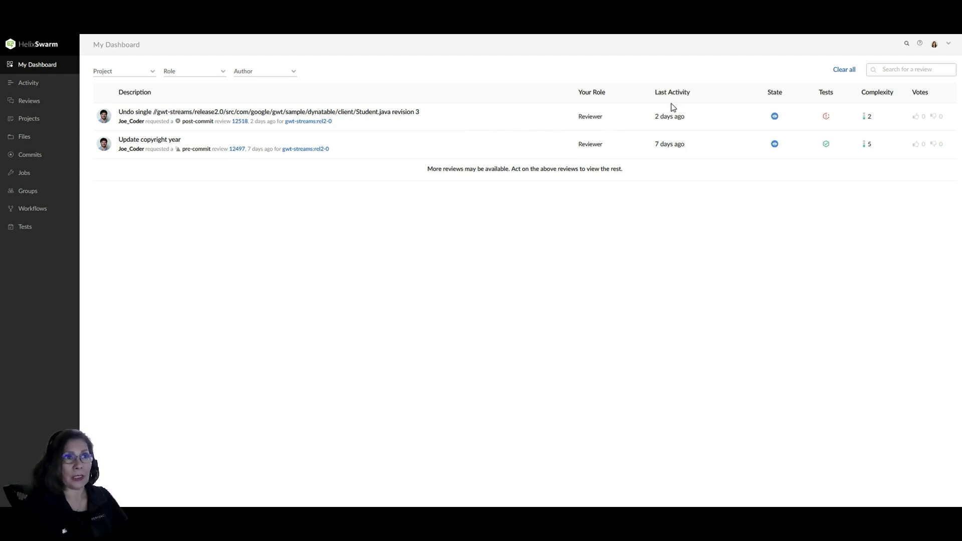
{"action": "mouse_move", "coordinate": [774, 116]}
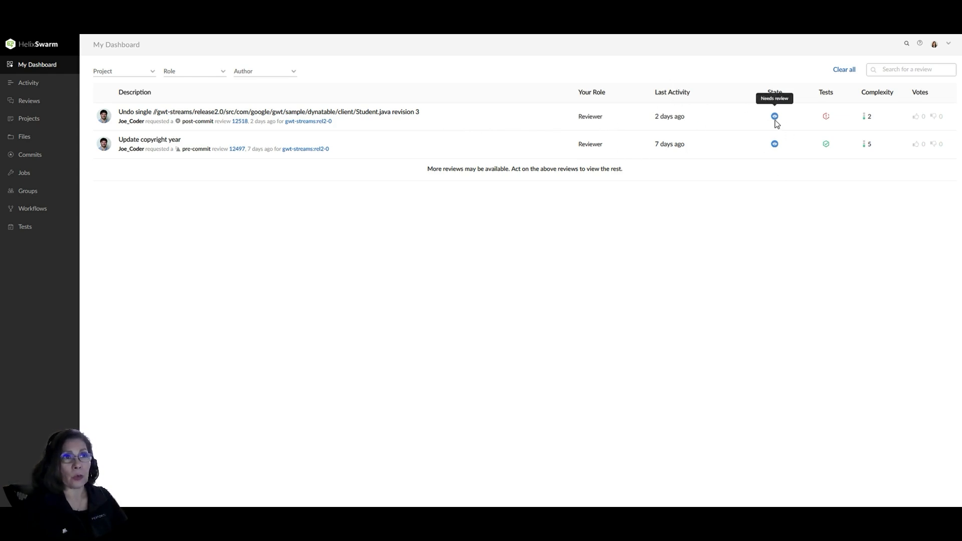
{"action": "mouse_move", "coordinate": [839, 127]}
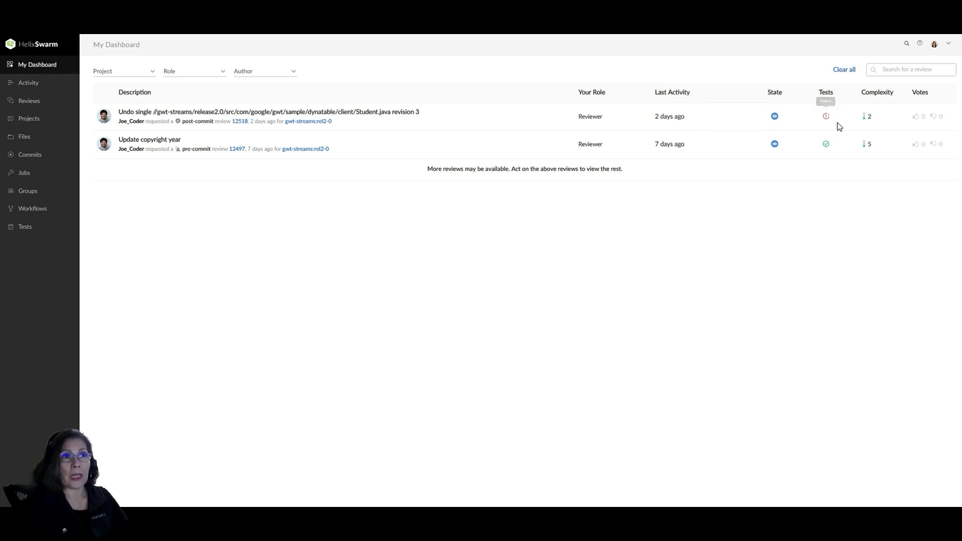
{"action": "mouse_move", "coordinate": [838, 167]}
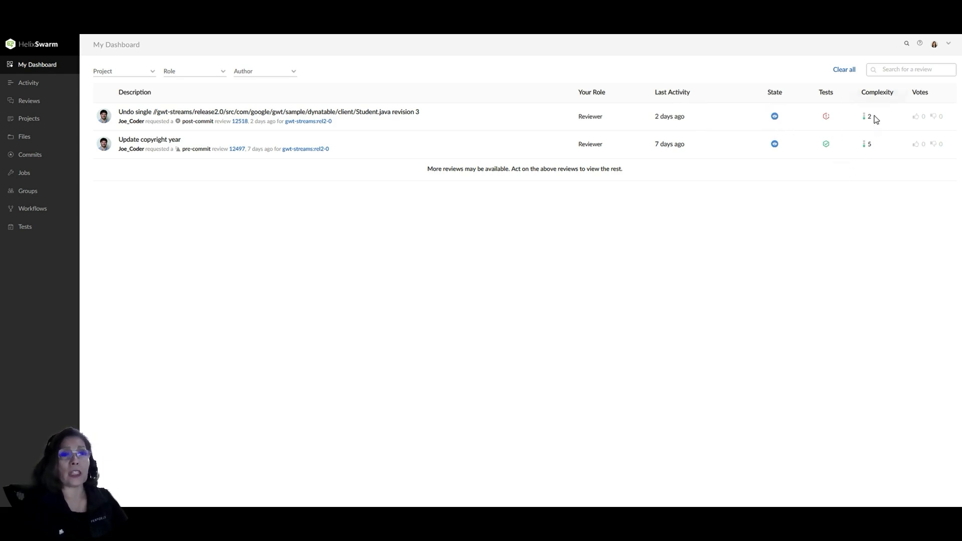
{"action": "mouse_move", "coordinate": [867, 148]}
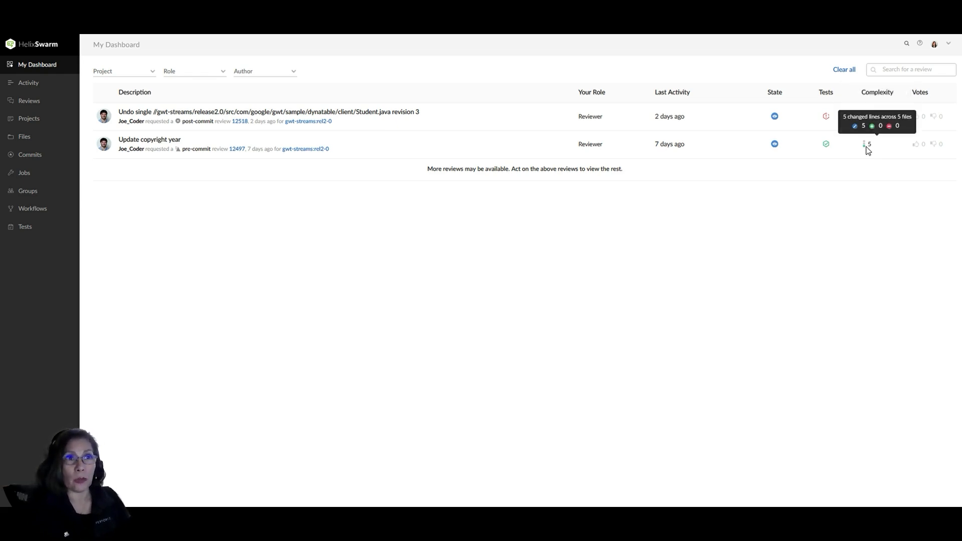
{"action": "mouse_move", "coordinate": [801, 224]}
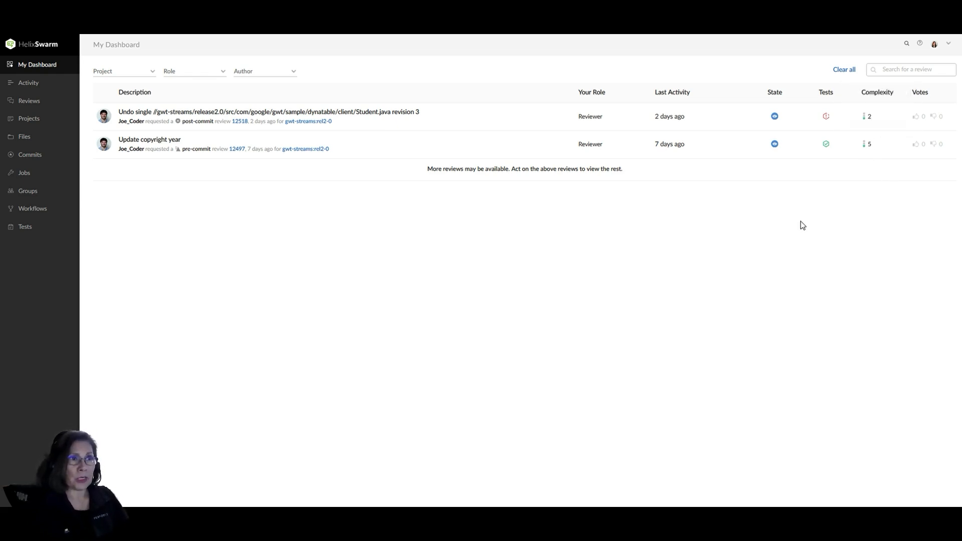
{"action": "mouse_move", "coordinate": [657, 159]}
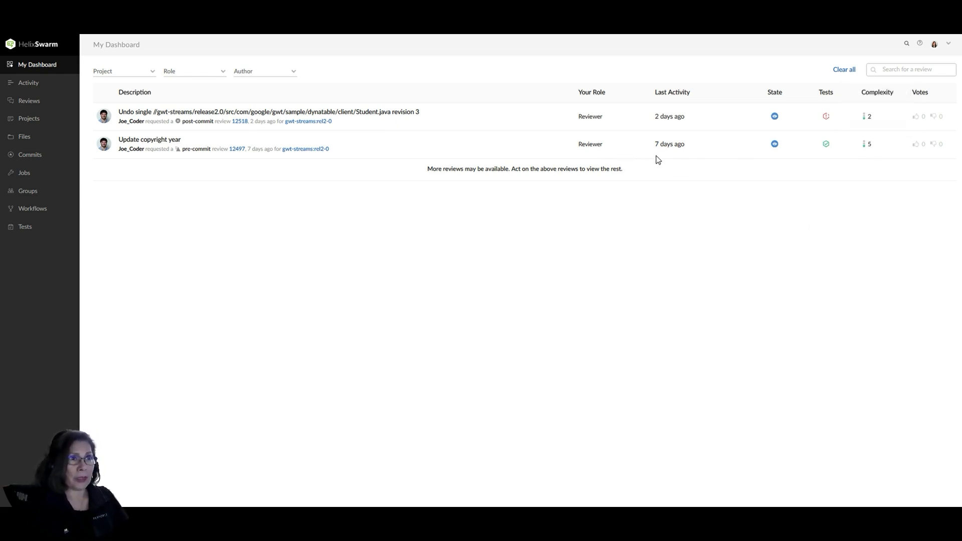
{"action": "mouse_move", "coordinate": [661, 157]}
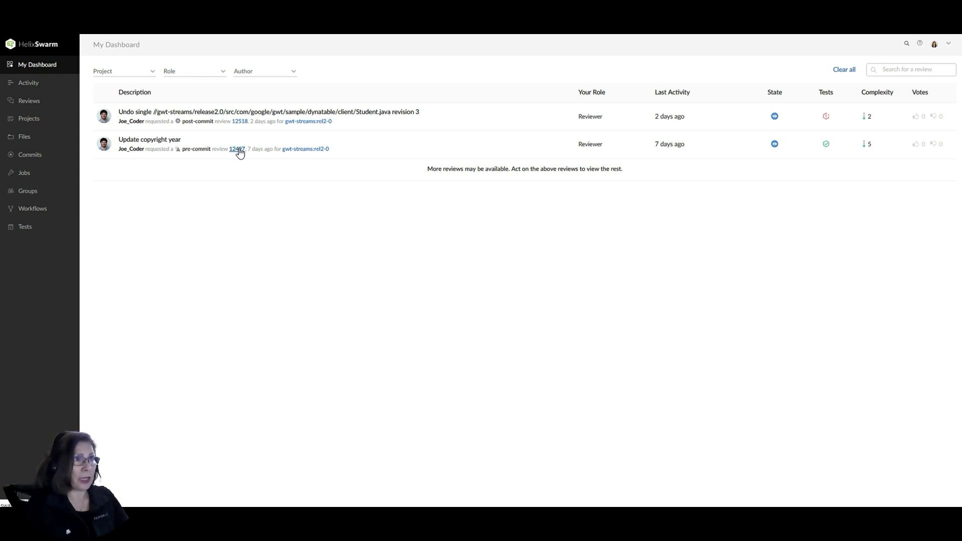
Step: Go to review 12497 from the dashboard and show the file diff display options
{"action": "left_click", "coordinate": [235, 148]}
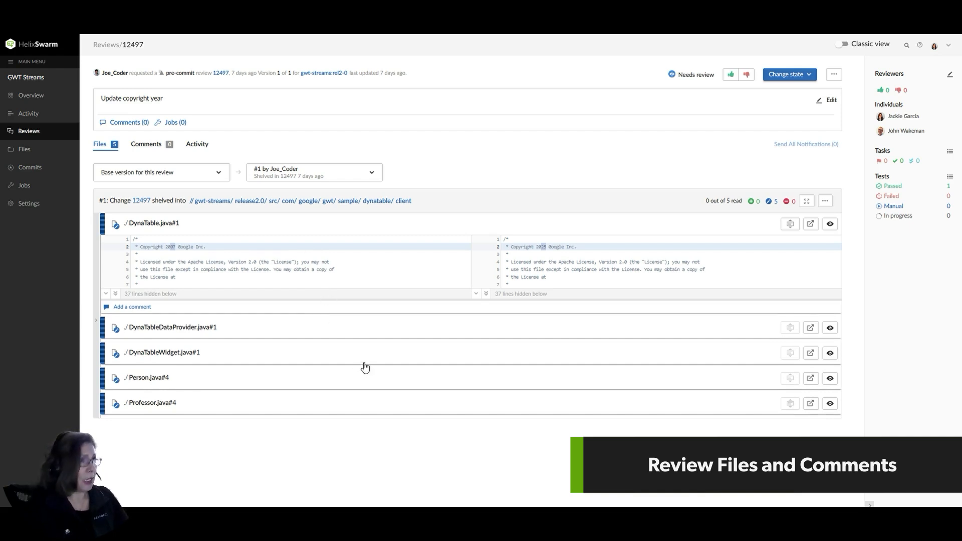
{"action": "mouse_move", "coordinate": [320, 241]}
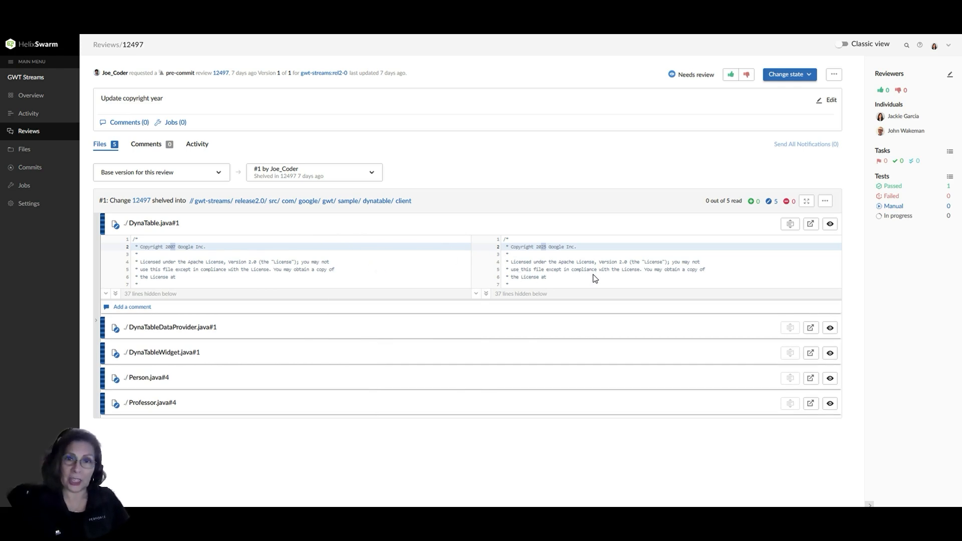
{"action": "mouse_move", "coordinate": [415, 326]}
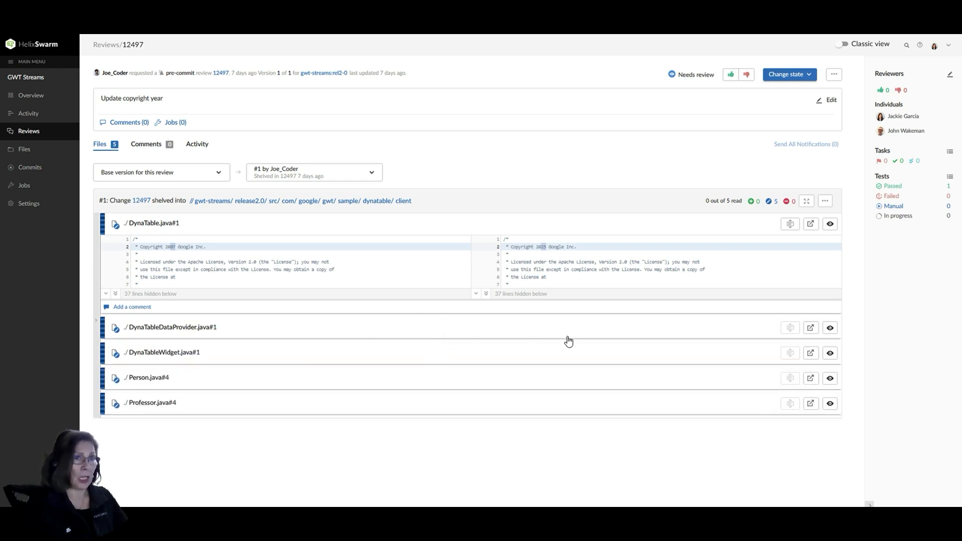
{"action": "left_click", "coordinate": [825, 200]}
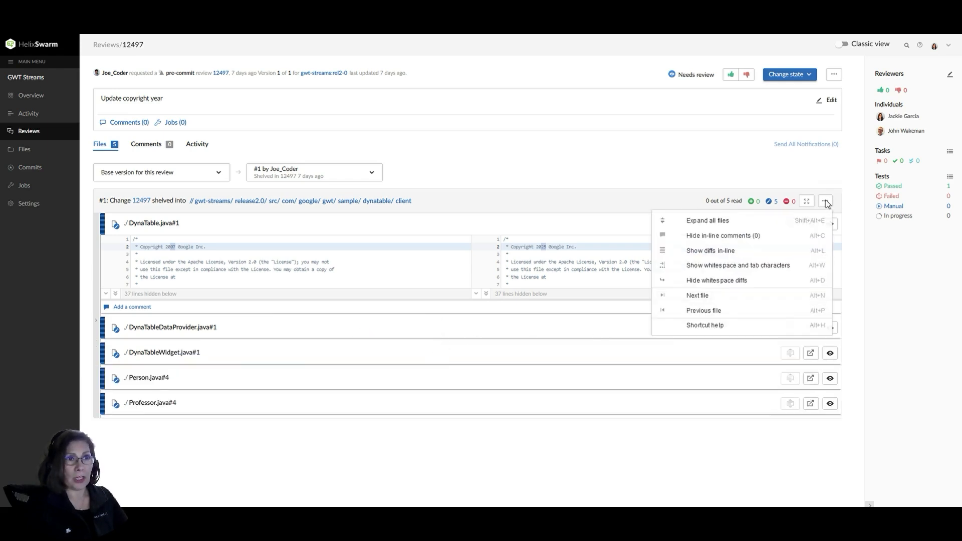
{"action": "mouse_move", "coordinate": [716, 227]}
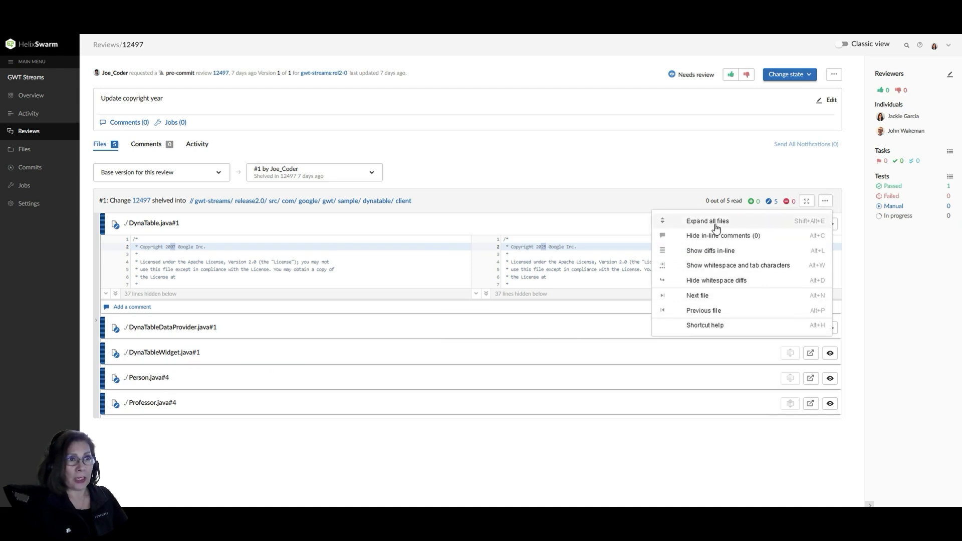
{"action": "mouse_move", "coordinate": [713, 247]}
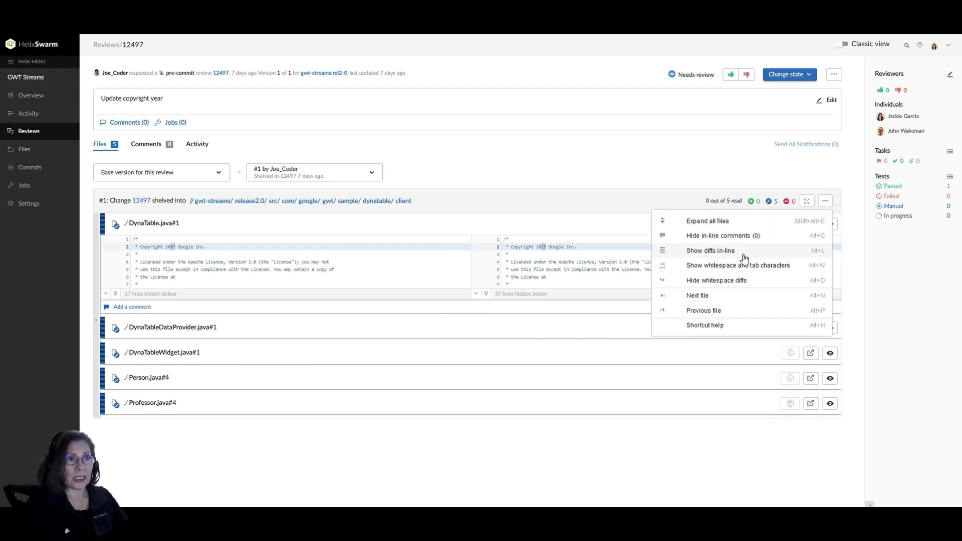
{"action": "mouse_move", "coordinate": [678, 324]}
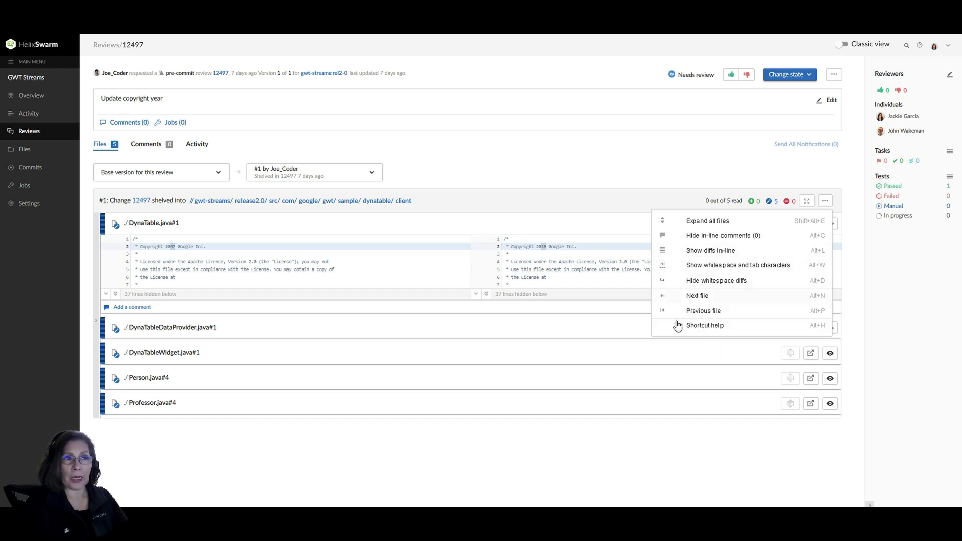
{"action": "mouse_move", "coordinate": [712, 320]}
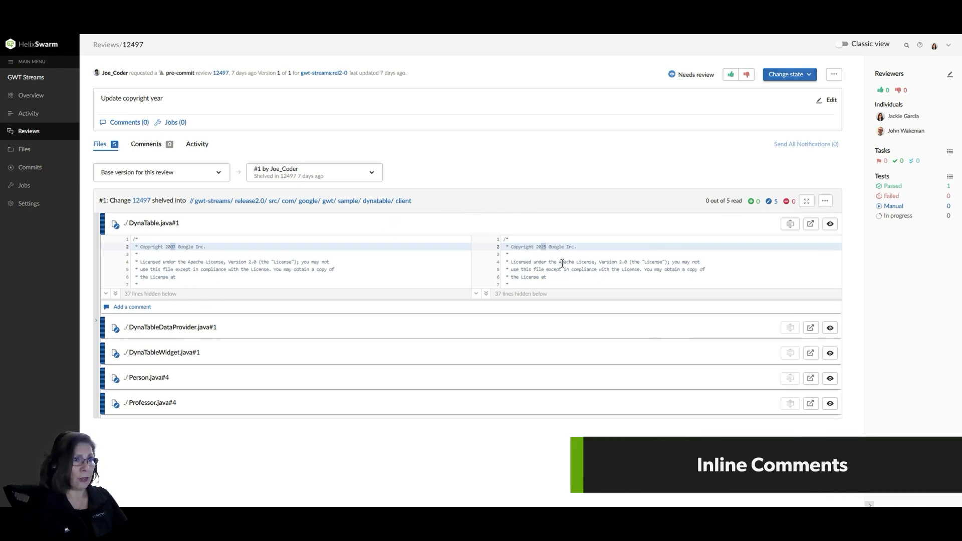
Step: Post the inline comment "Looks good" on DynaTable.java's new copyright line
{"action": "left_click", "coordinate": [541, 246]}
{"action": "type", "text": "Looks g"}
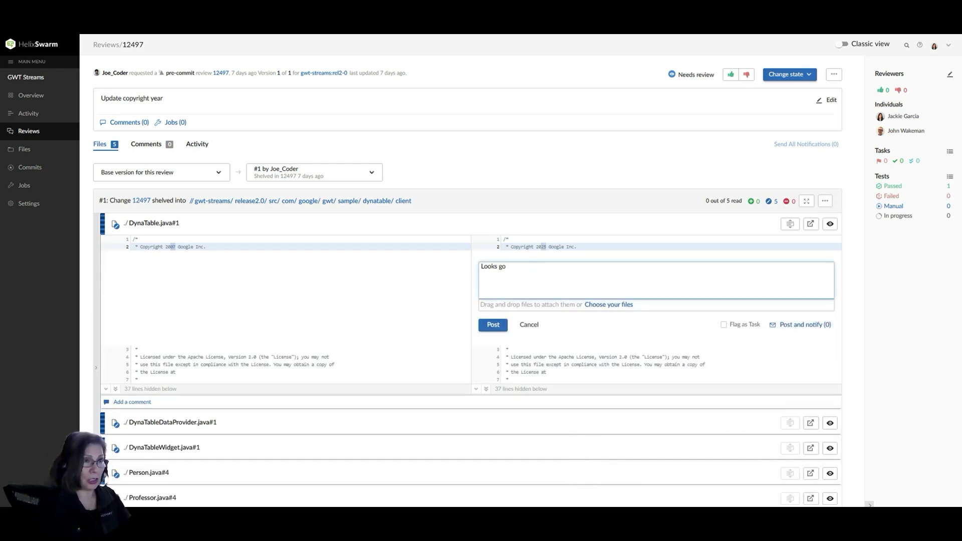
{"action": "type", "text": "od"}
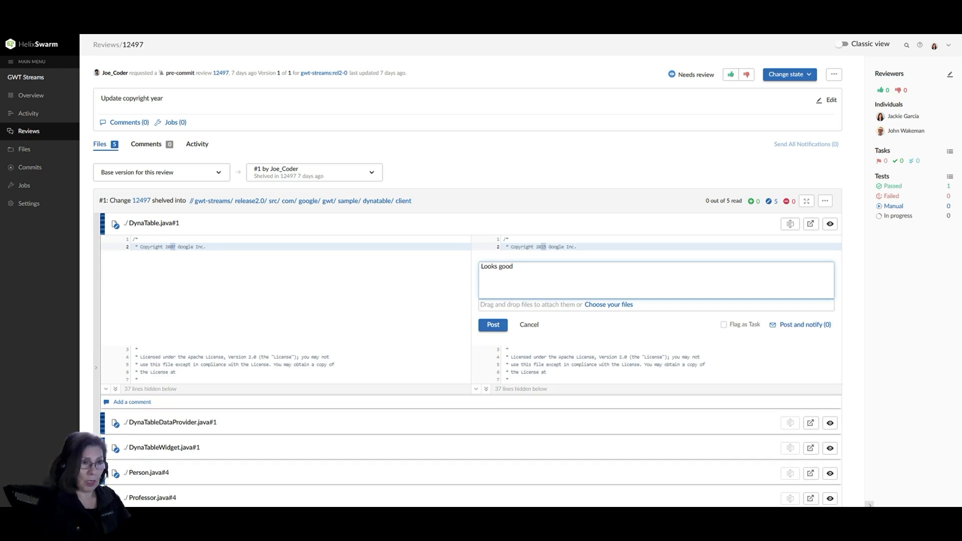
{"action": "mouse_move", "coordinate": [690, 335]}
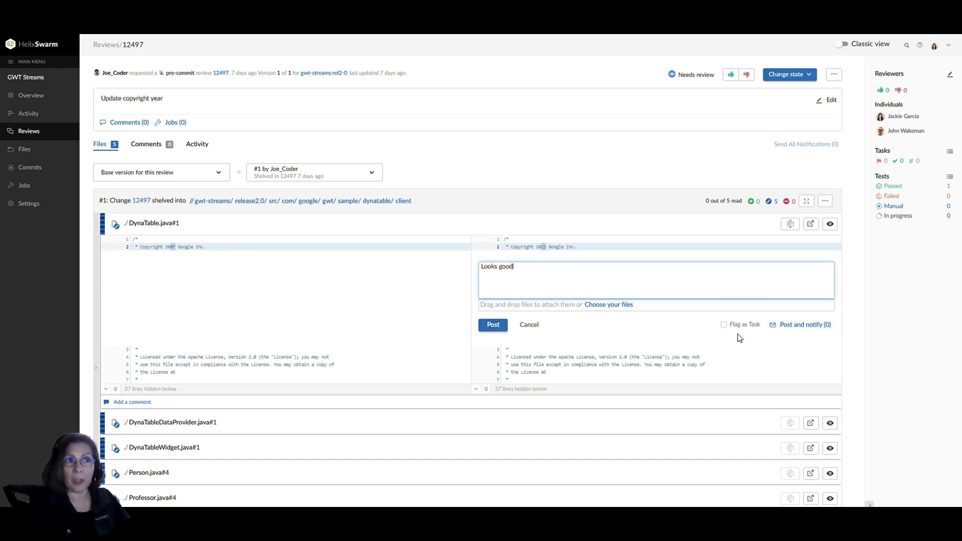
{"action": "mouse_move", "coordinate": [731, 331]}
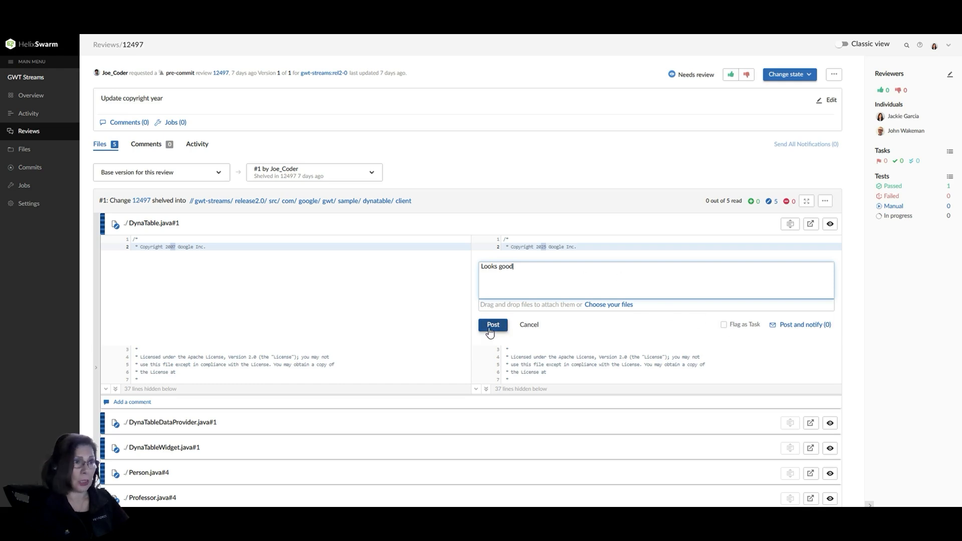
{"action": "left_click", "coordinate": [493, 325]}
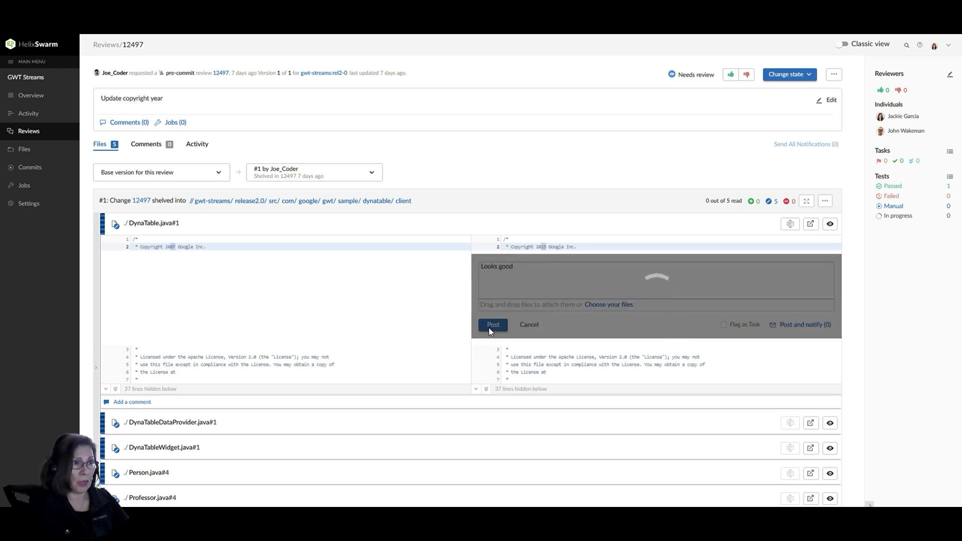
{"action": "left_click", "coordinate": [493, 324]}
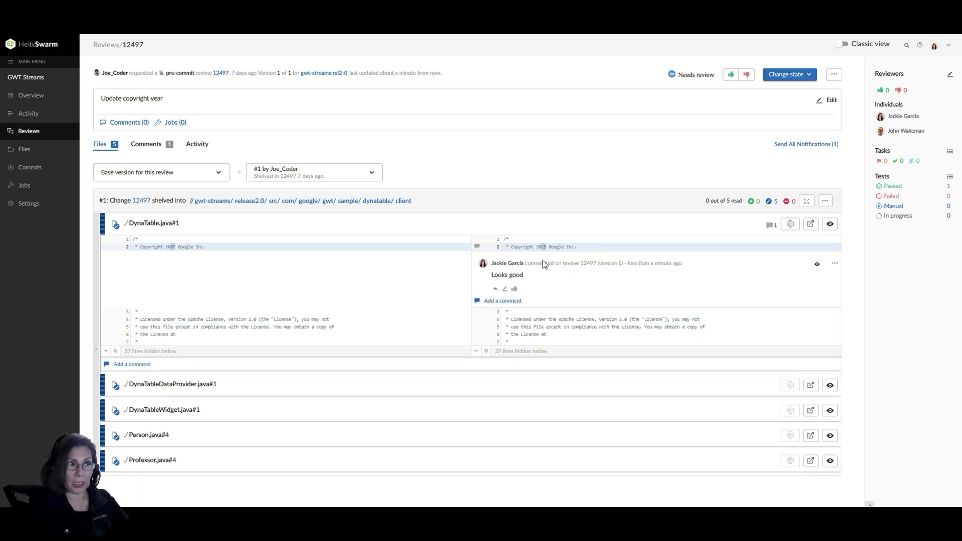
{"action": "mouse_move", "coordinate": [565, 257]}
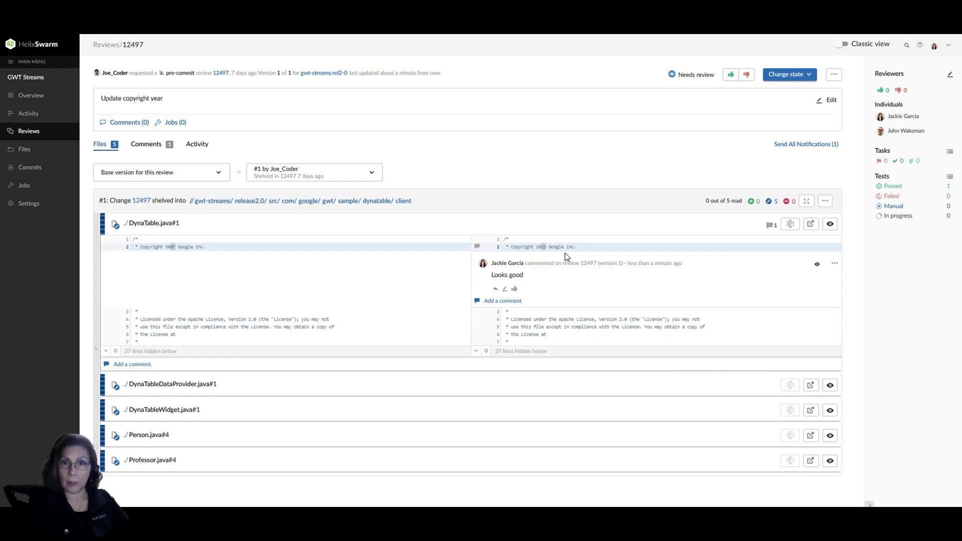
Step: Post the overall review comment "Adding more comments...." from the Comments view
{"action": "left_click", "coordinate": [146, 144]}
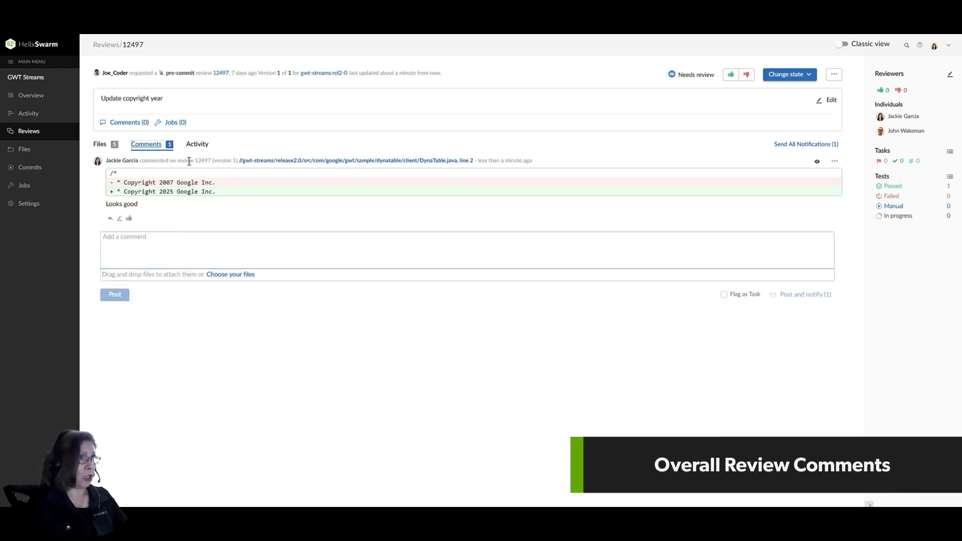
{"action": "left_click", "coordinate": [159, 244]}
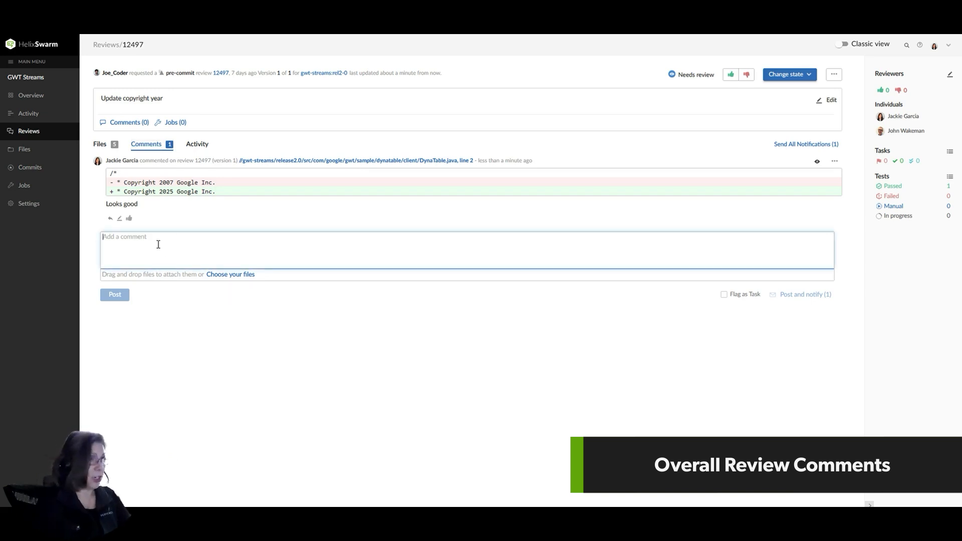
{"action": "type", "text": "Add"}
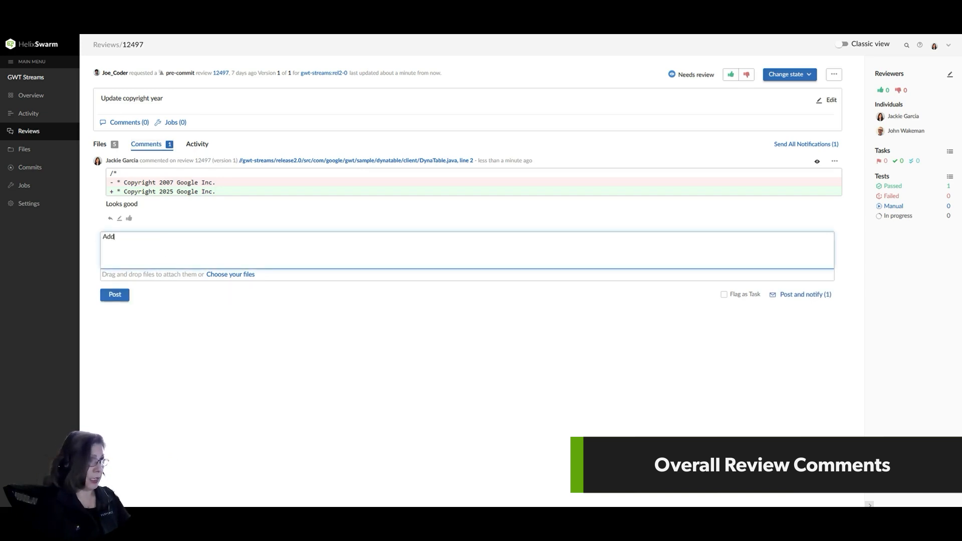
{"action": "type", "text": "mi"}
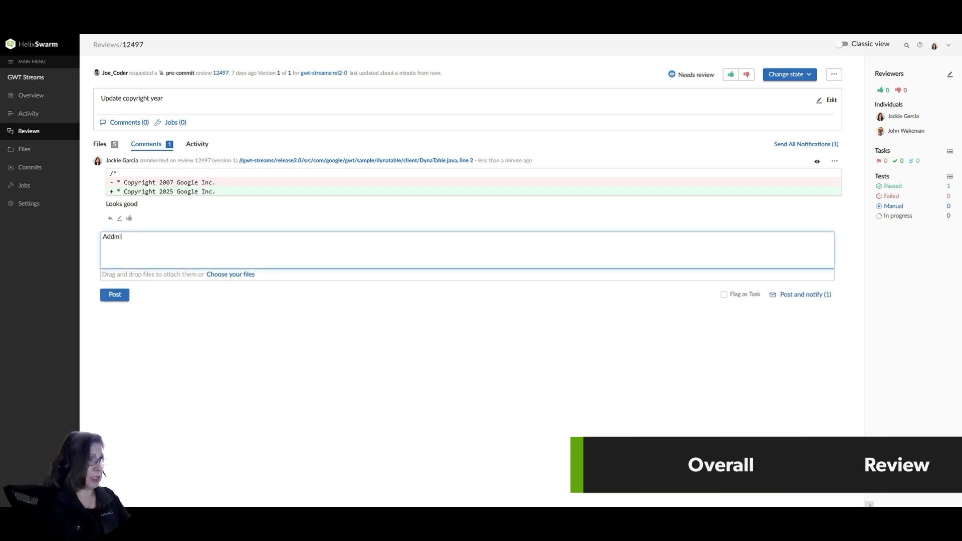
{"action": "type", "text": "Adding mor"}
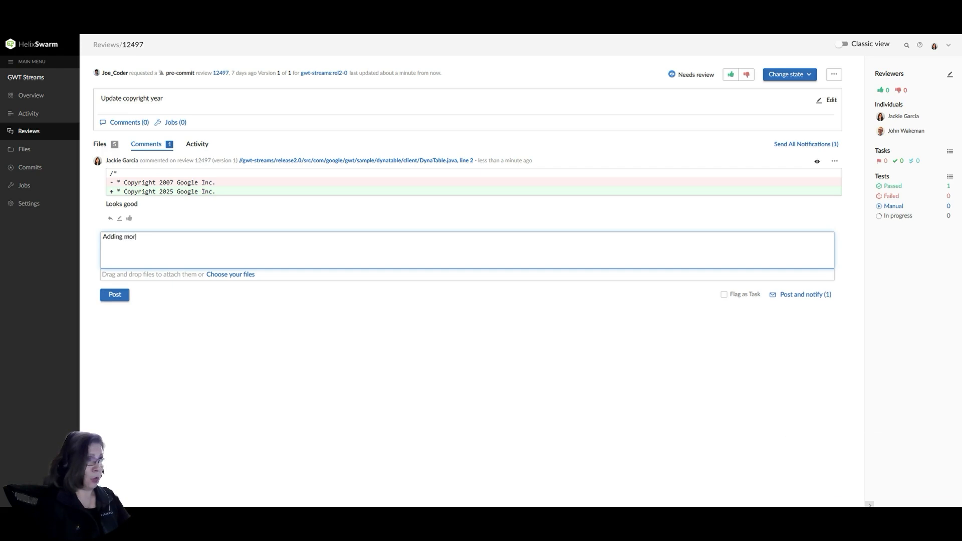
{"action": "type", "text": "e comments."}
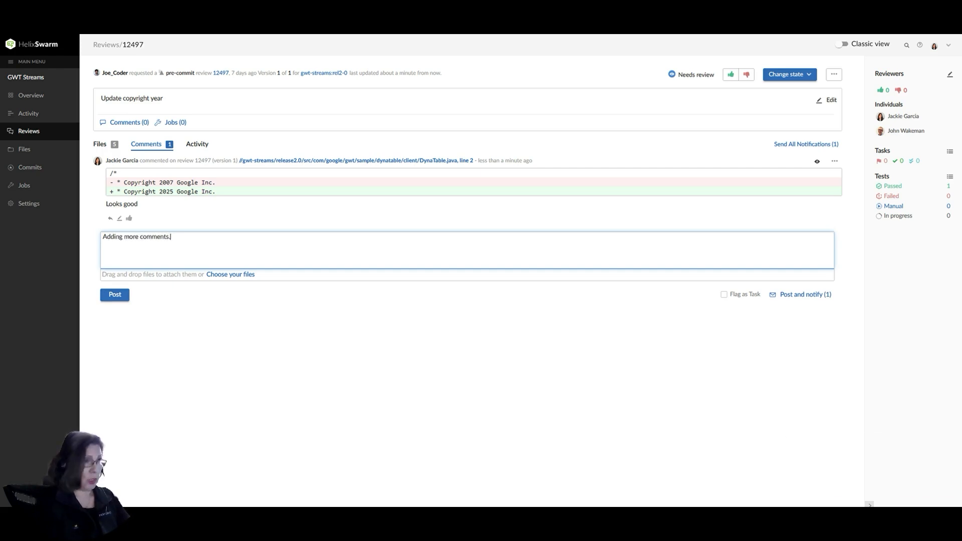
{"action": "type", "text": "..."}
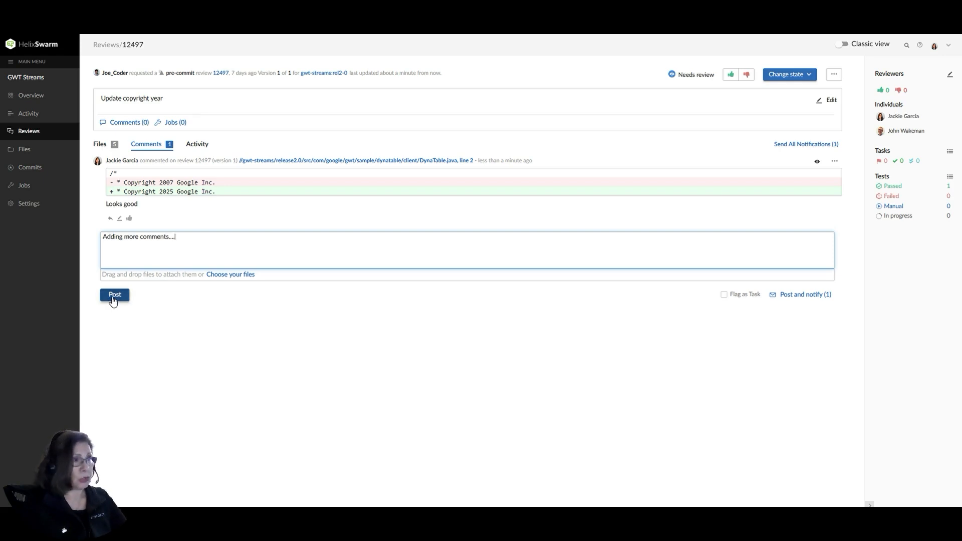
{"action": "left_click", "coordinate": [115, 295]}
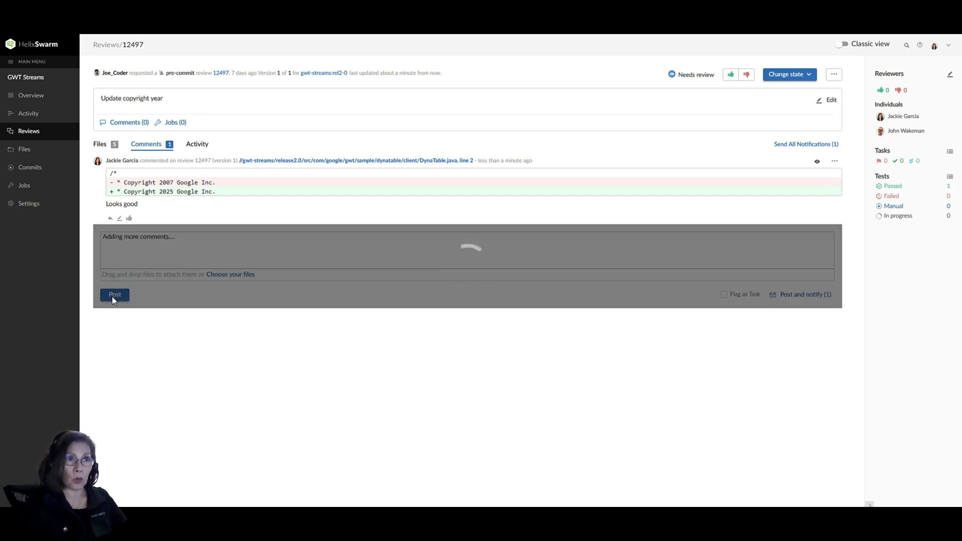
{"action": "left_click", "coordinate": [114, 294]}
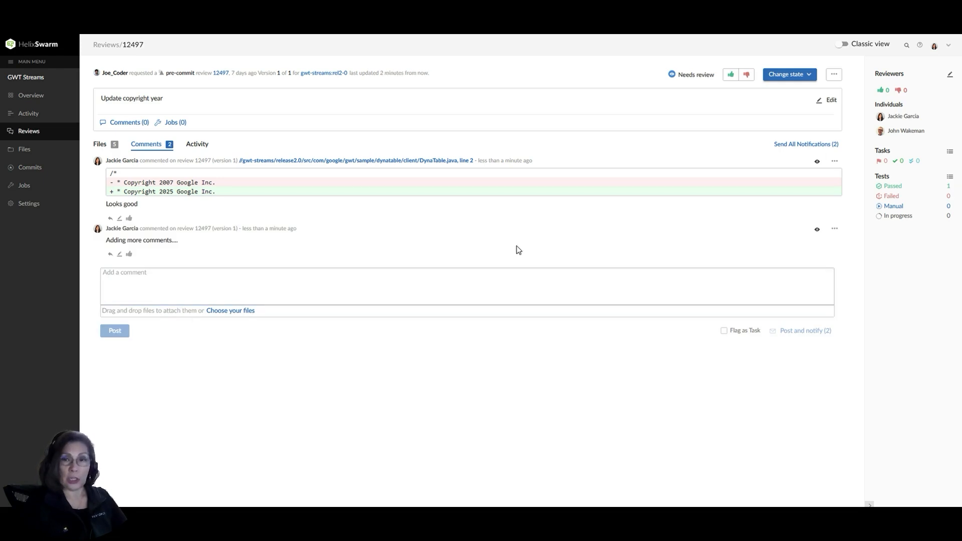
{"action": "mouse_move", "coordinate": [443, 243]}
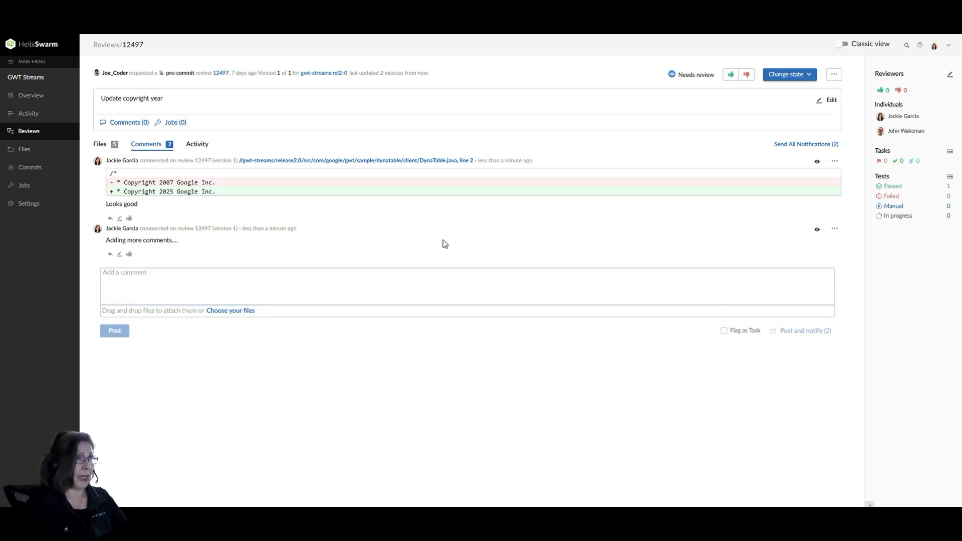
{"action": "mouse_move", "coordinate": [187, 108]}
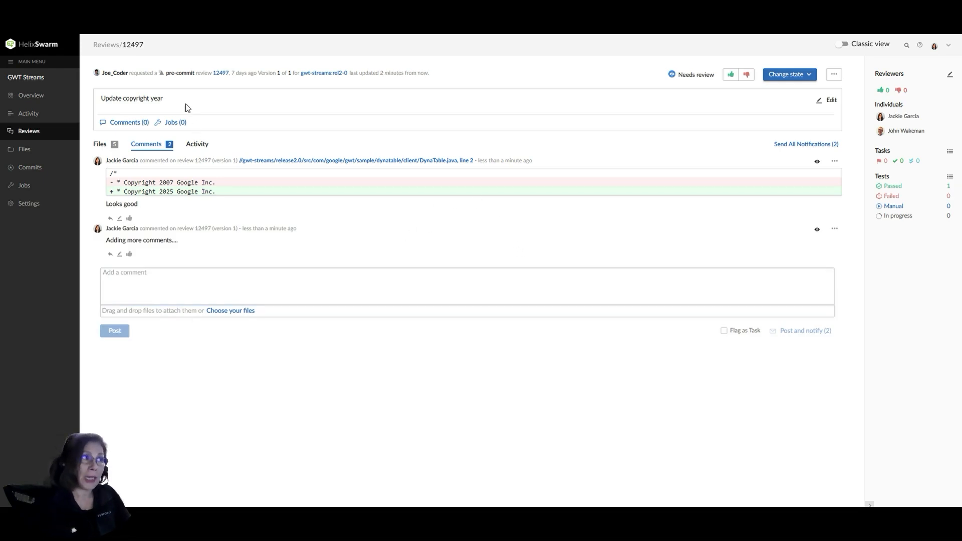
{"action": "mouse_move", "coordinate": [180, 95]}
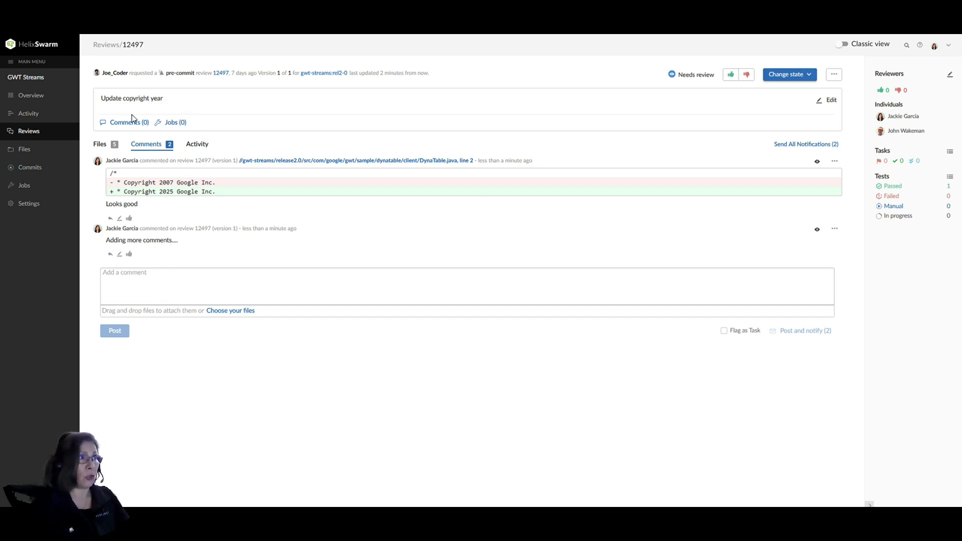
{"action": "mouse_move", "coordinate": [155, 107]}
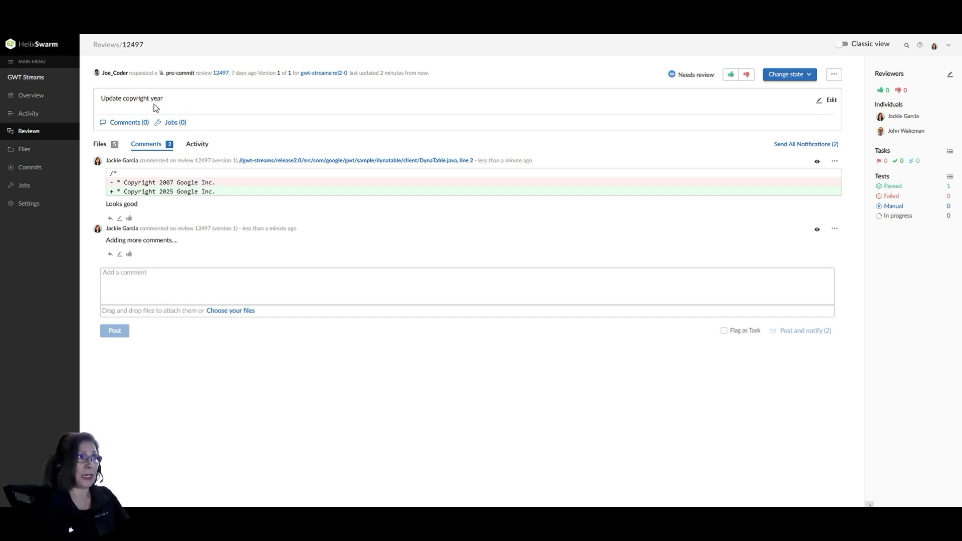
Step: Show and then hide the comments on the review description
{"action": "left_click", "coordinate": [129, 122]}
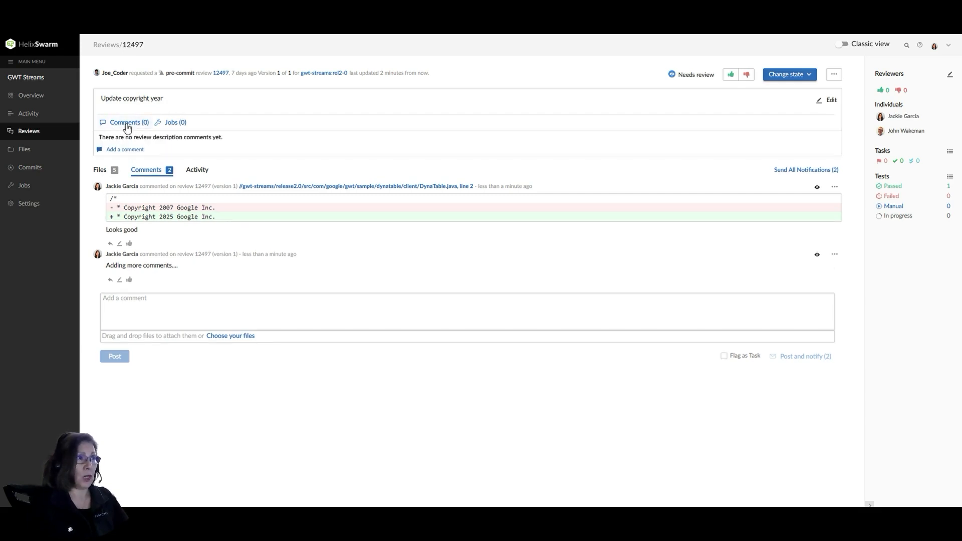
{"action": "left_click", "coordinate": [129, 122]}
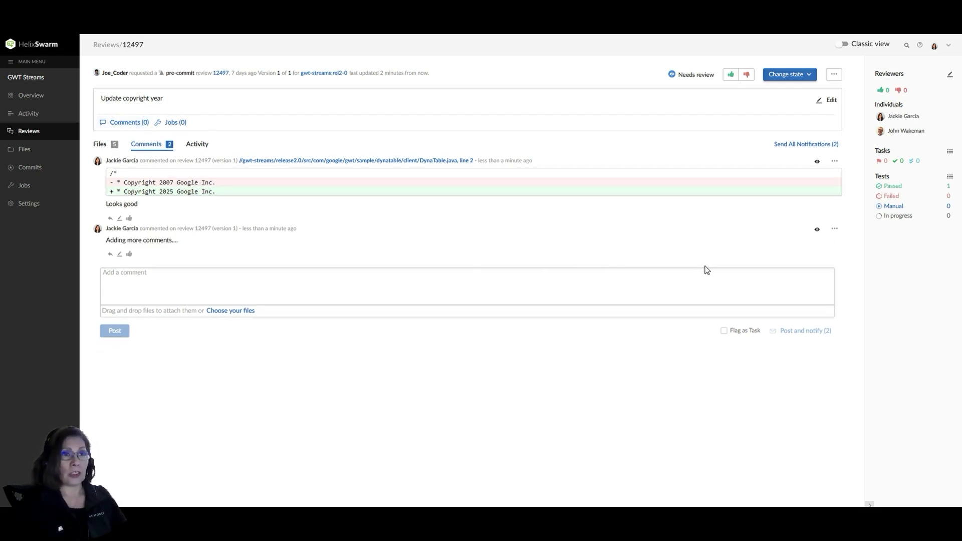
{"action": "mouse_move", "coordinate": [411, 169]}
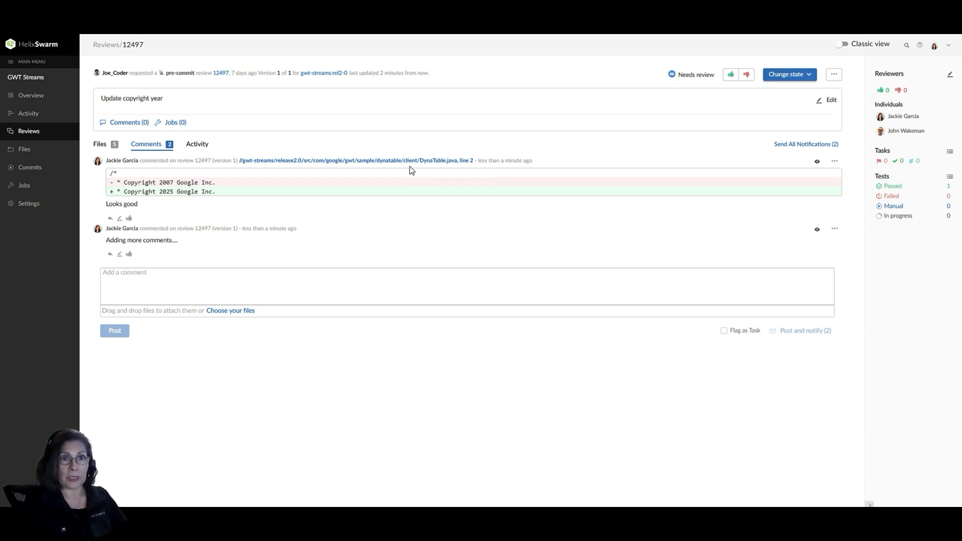
{"action": "mouse_move", "coordinate": [449, 184]}
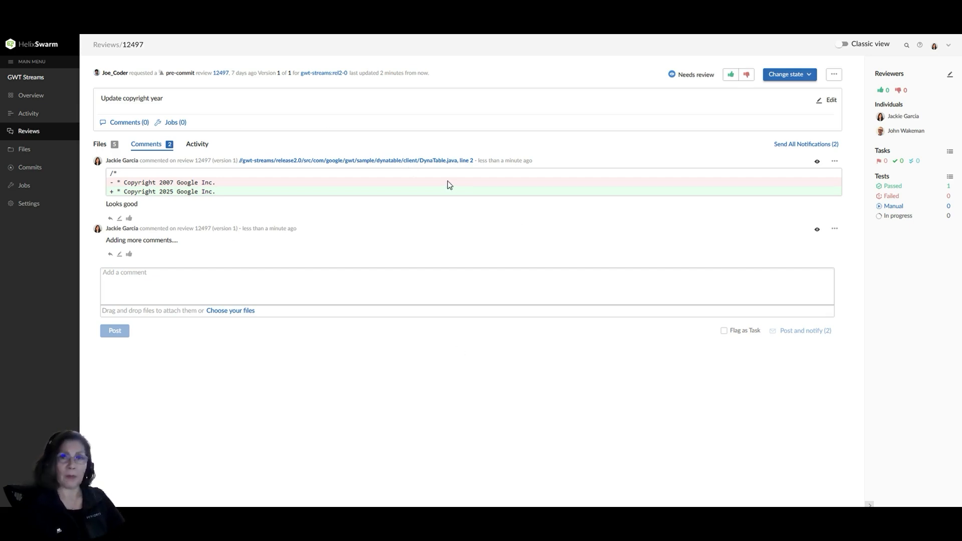
{"action": "mouse_move", "coordinate": [525, 202]}
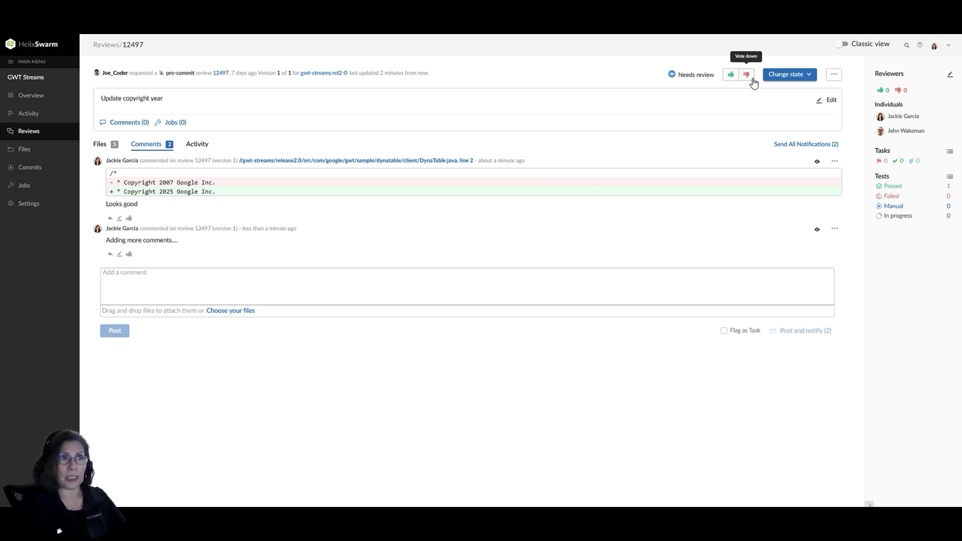
{"action": "mouse_move", "coordinate": [731, 81]}
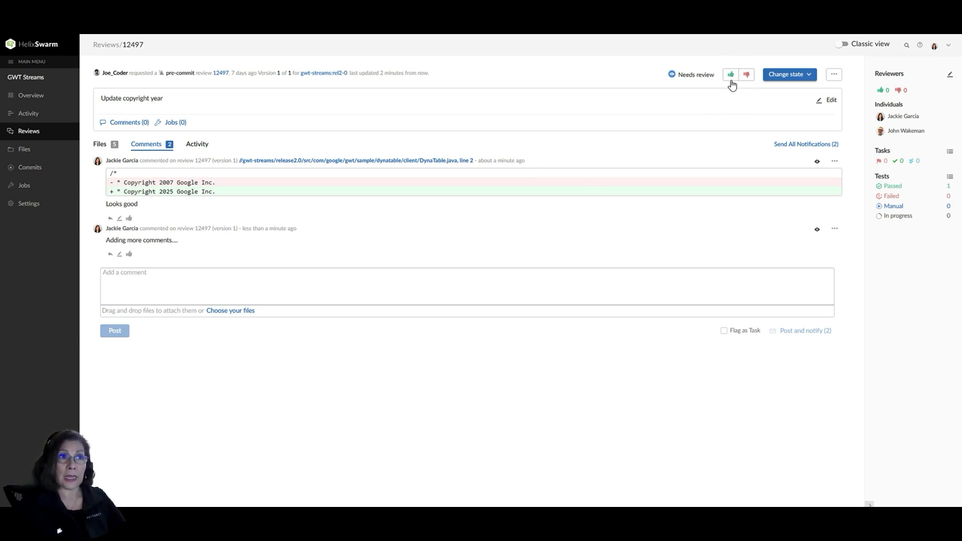
Step: Give review 12497 an up vote from the current reviewer
{"action": "left_click", "coordinate": [730, 74]}
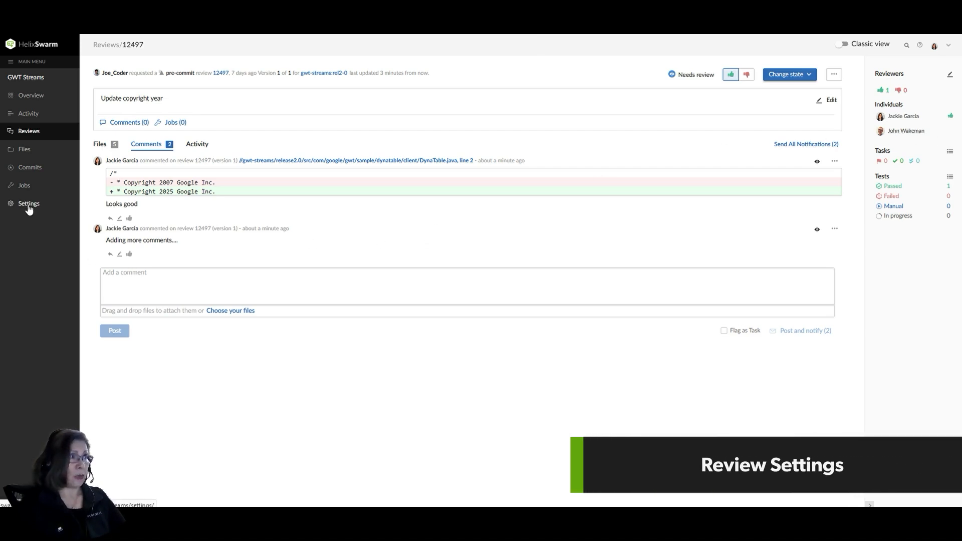
Step: View the GWT Streams project's general settings, including workflow and minimum up votes
{"action": "left_click", "coordinate": [28, 203]}
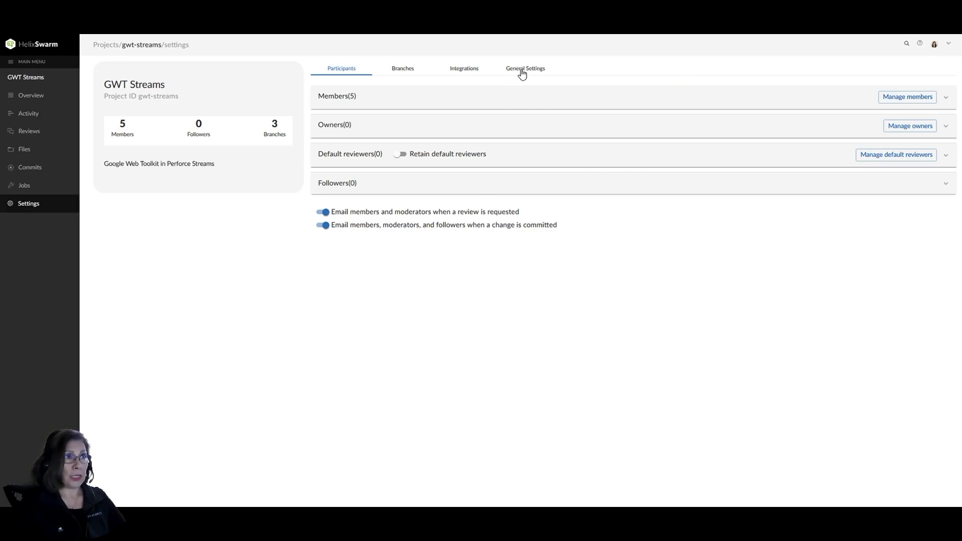
{"action": "left_click", "coordinate": [525, 68]}
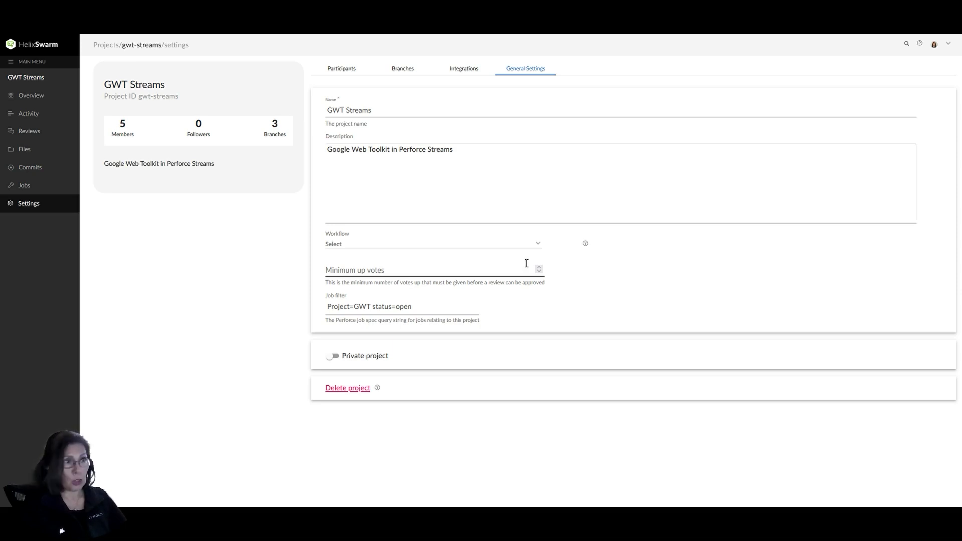
{"action": "mouse_move", "coordinate": [114, 258]}
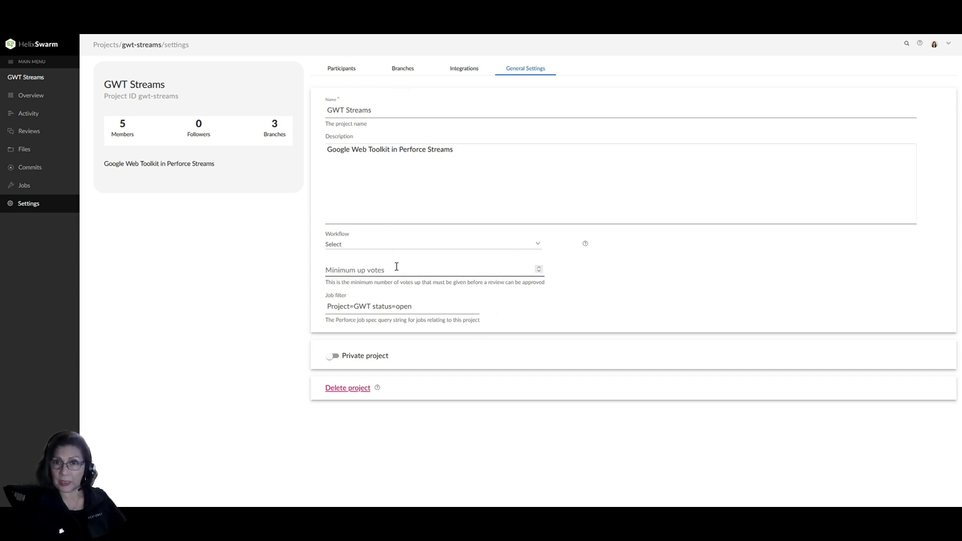
{"action": "mouse_move", "coordinate": [441, 269]}
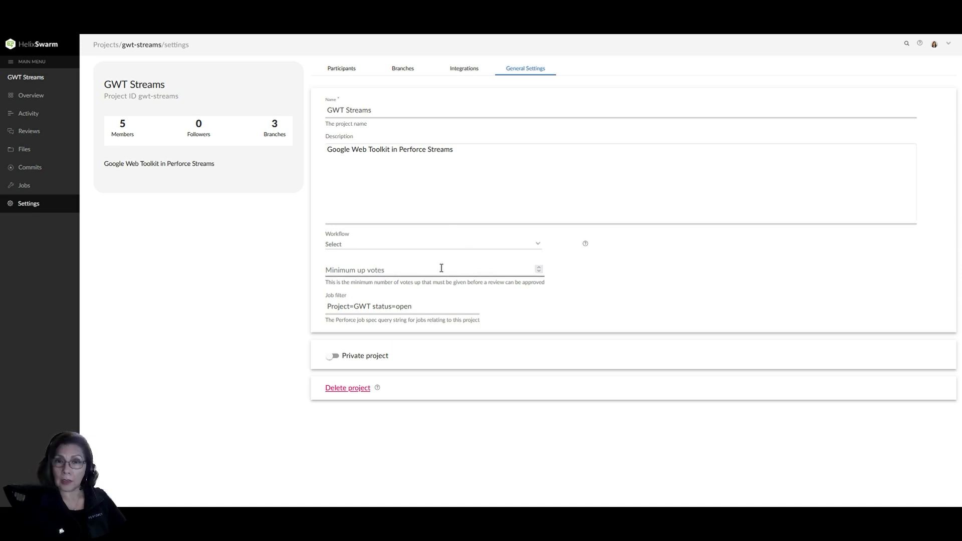
{"action": "mouse_move", "coordinate": [445, 271]}
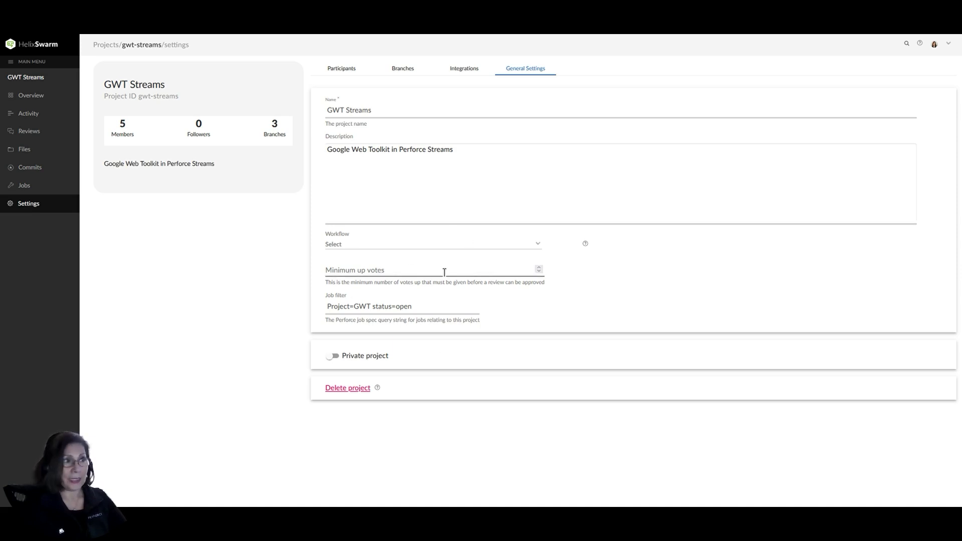
{"action": "mouse_move", "coordinate": [491, 271]}
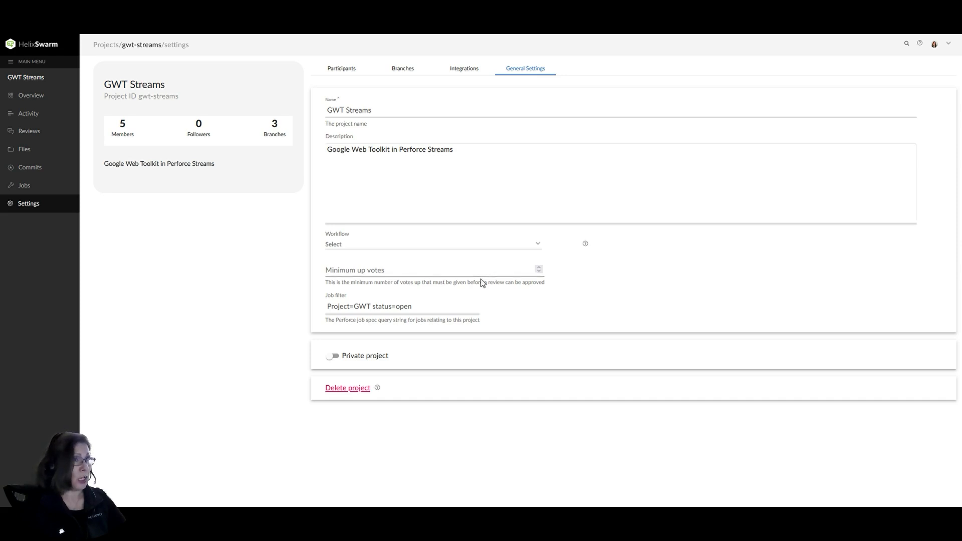
{"action": "mouse_move", "coordinate": [26, 114]}
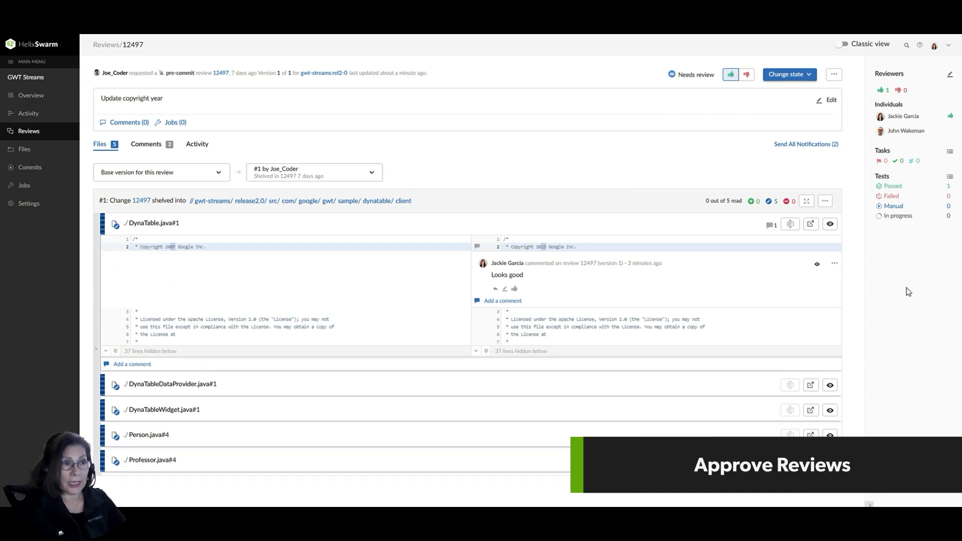
Step: List the possible next states for review 12497 via Change state
{"action": "left_click", "coordinate": [789, 75]}
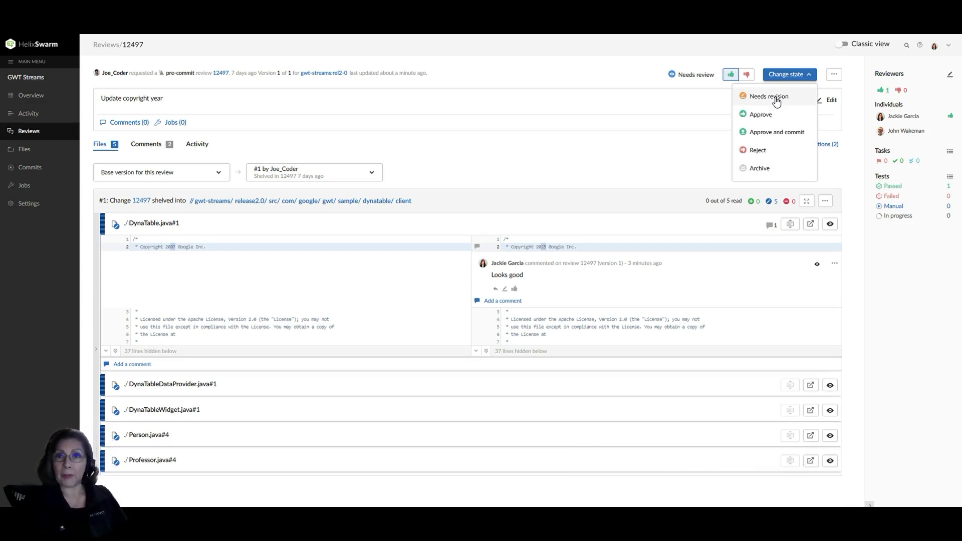
{"action": "mouse_move", "coordinate": [772, 135]}
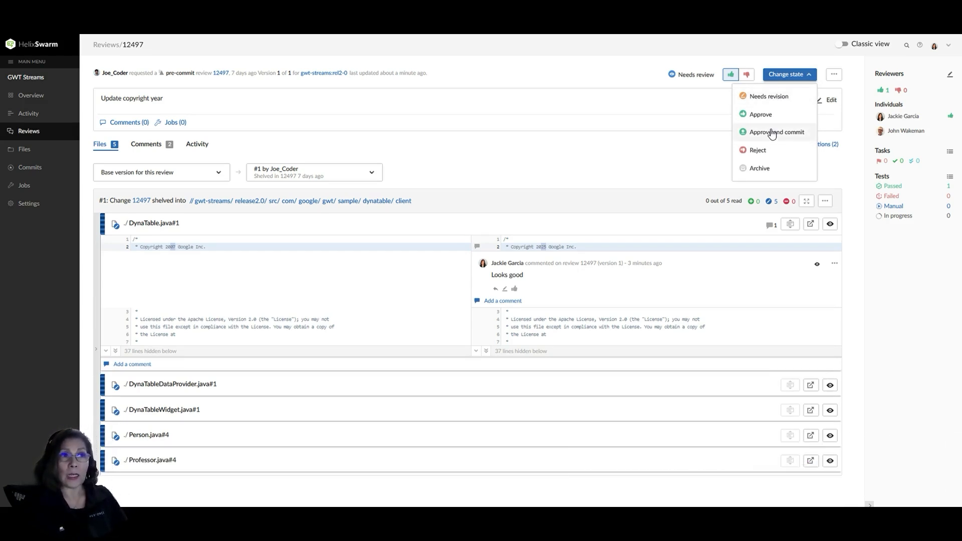
{"action": "mouse_move", "coordinate": [761, 124]}
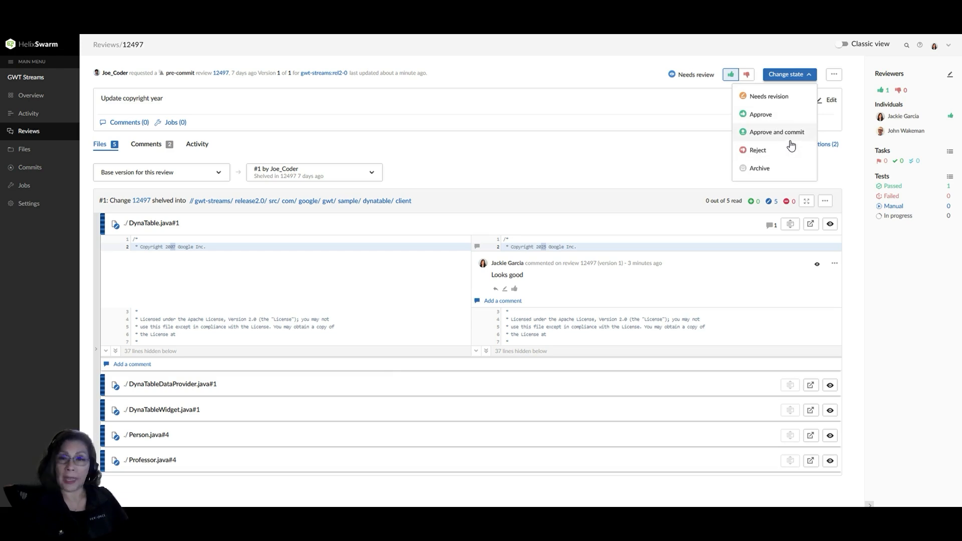
{"action": "mouse_move", "coordinate": [761, 158]}
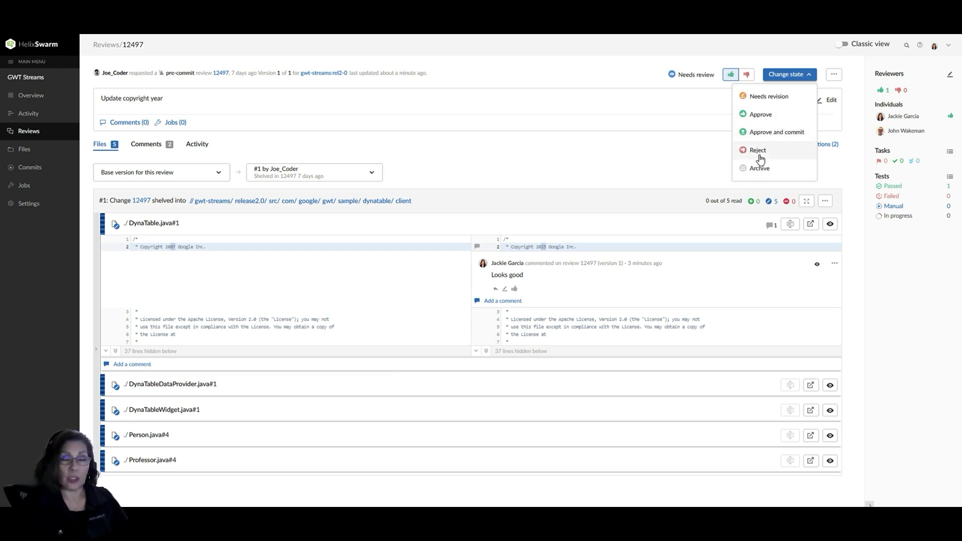
{"action": "mouse_move", "coordinate": [773, 175]}
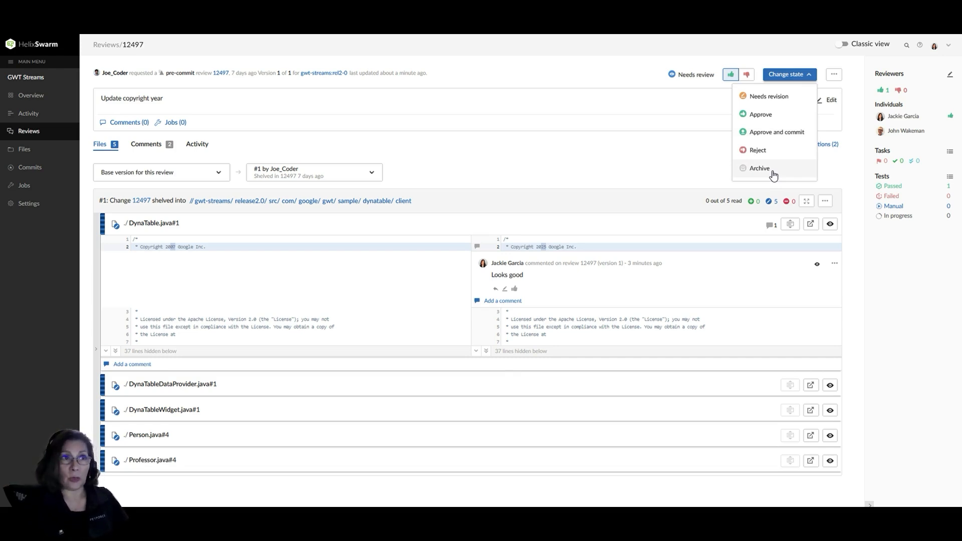
{"action": "mouse_move", "coordinate": [796, 182]}
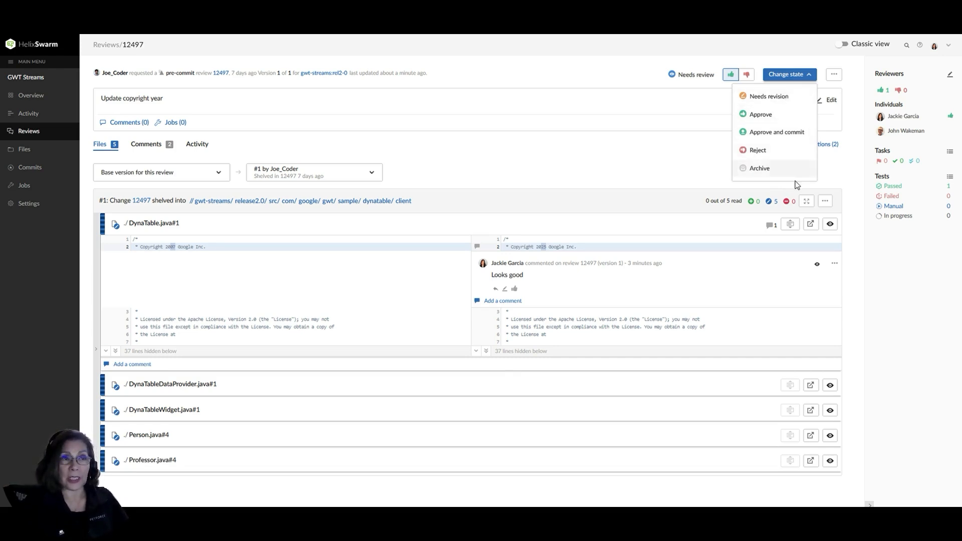
{"action": "mouse_move", "coordinate": [791, 98]}
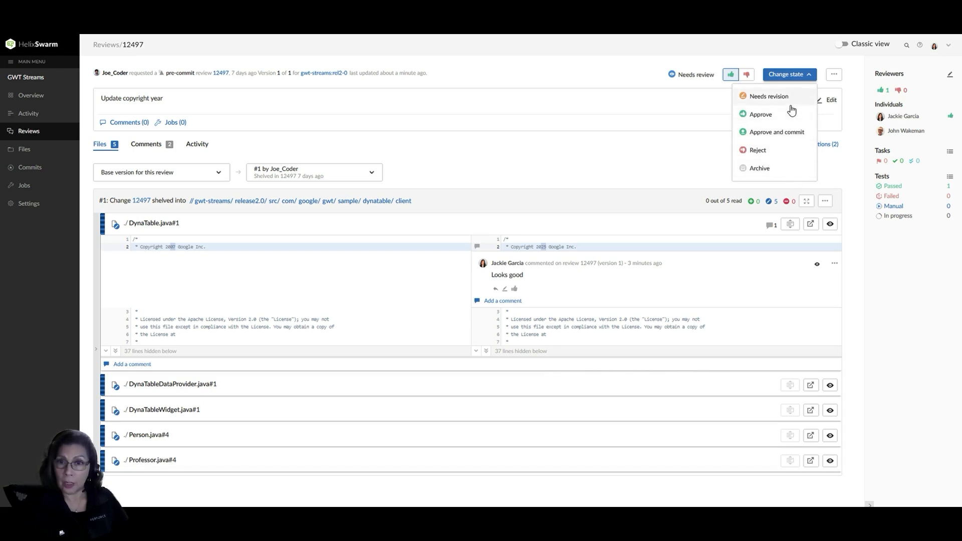
{"action": "mouse_move", "coordinate": [762, 131]}
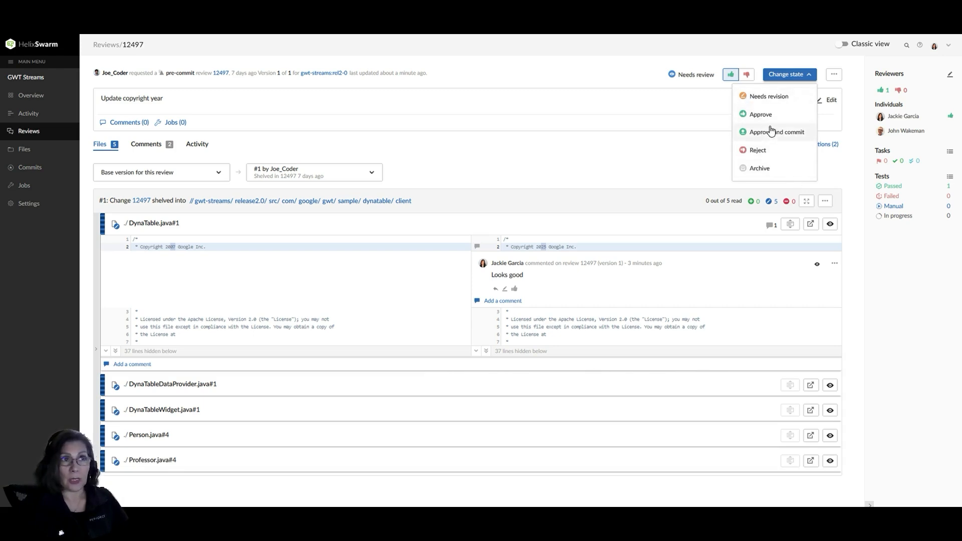
{"action": "mouse_move", "coordinate": [762, 118]}
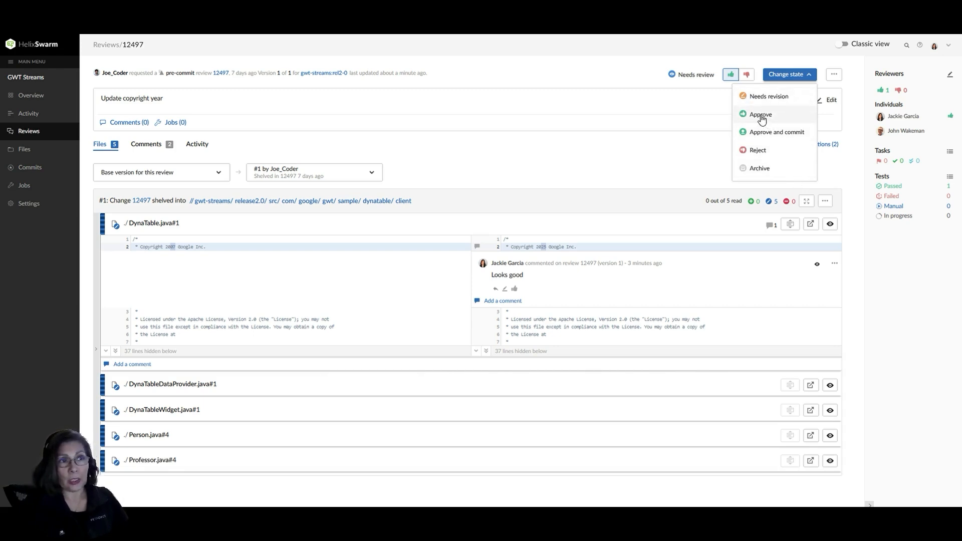
Step: Approve review 12497 with the comment "Made good changes good to go, test passed."
{"action": "left_click", "coordinate": [760, 115]}
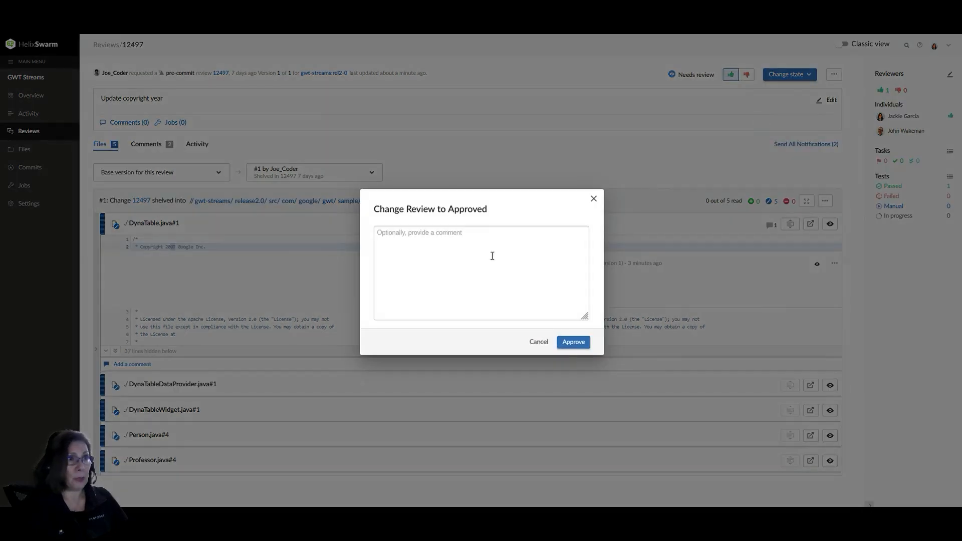
{"action": "left_click", "coordinate": [489, 255]}
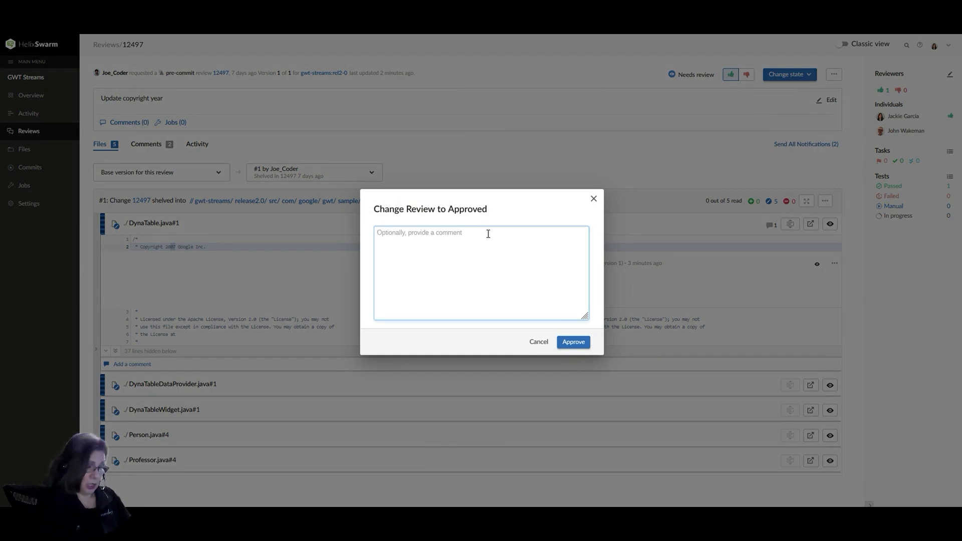
{"action": "type", "text": "Made good"}
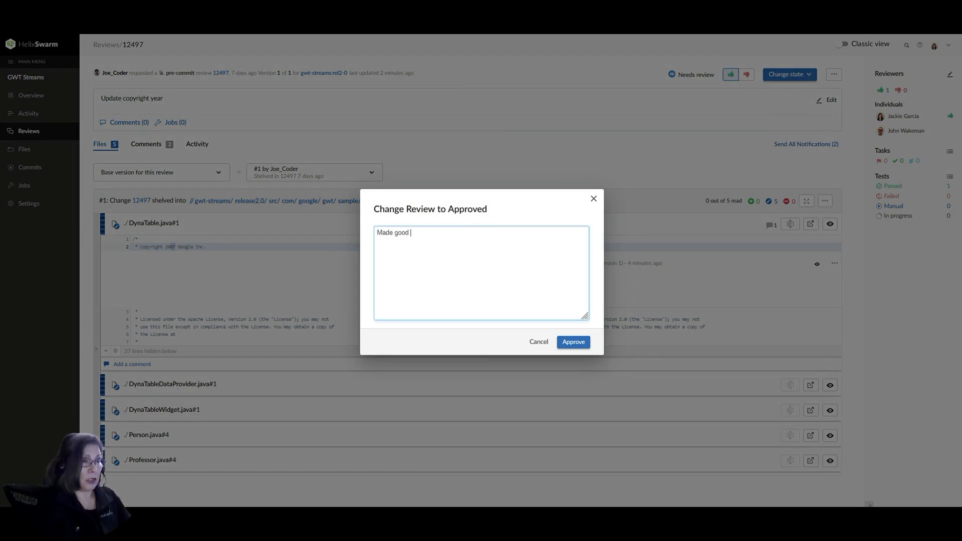
{"action": "type", "text": "changes good to go"}
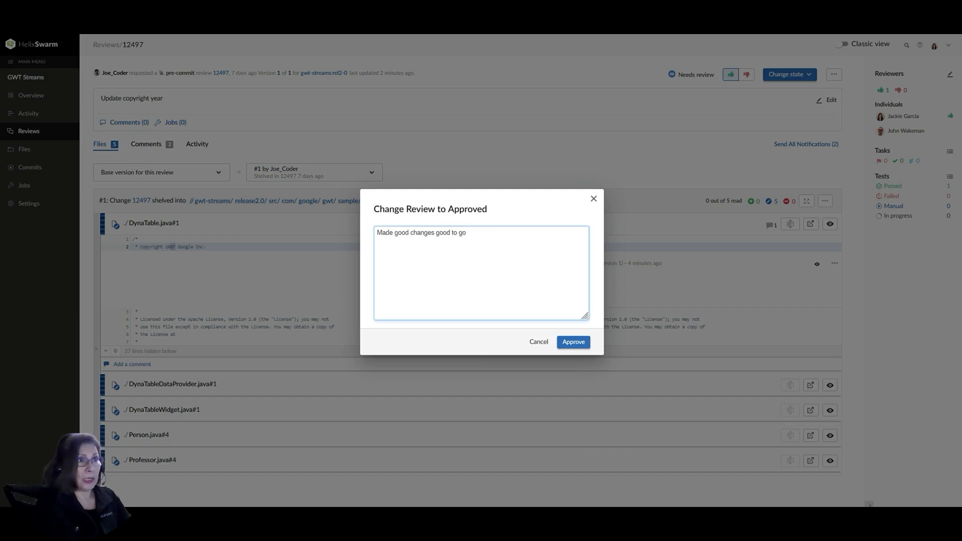
{"action": "type", "text": ", test"}
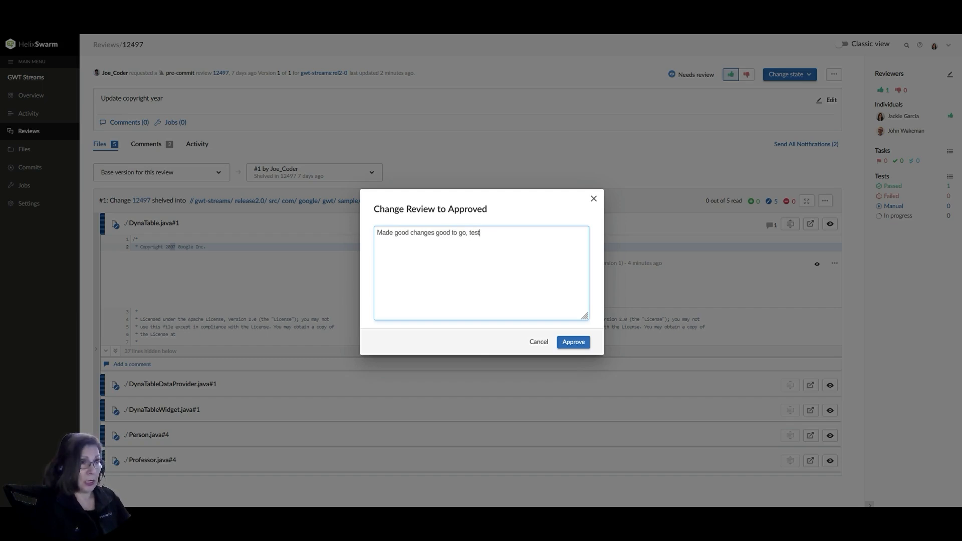
{"action": "type", "text": "passed."}
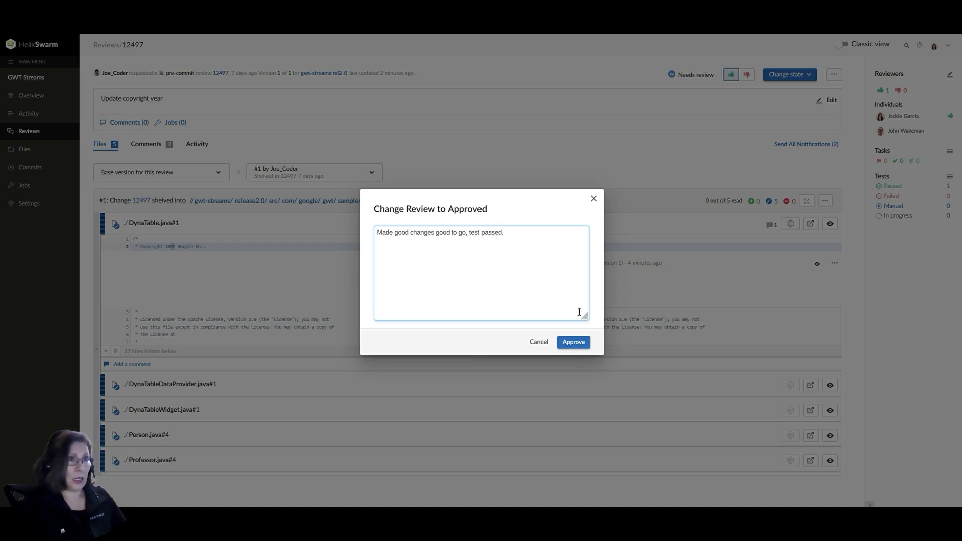
{"action": "left_click", "coordinate": [573, 341]}
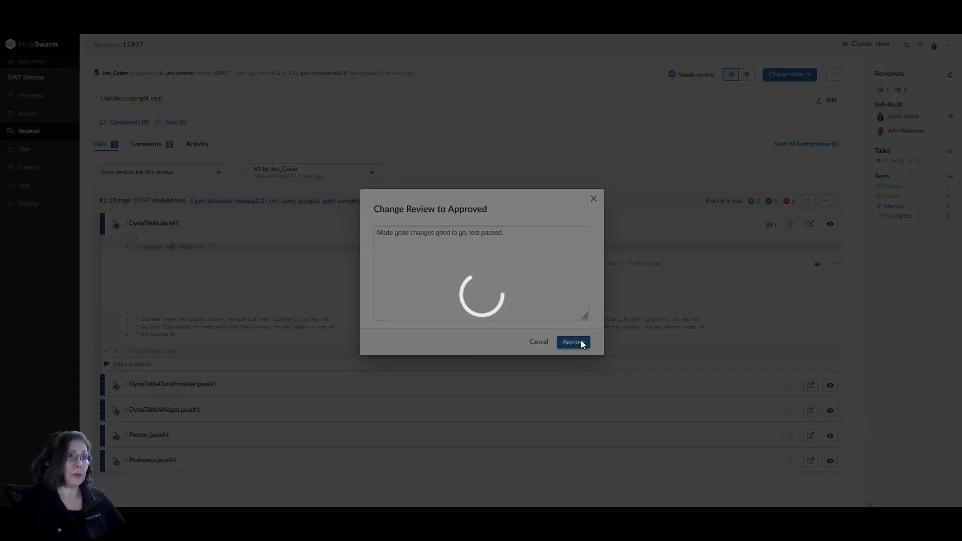
Step: Confirm the Approved transition and return to the opened-reviews list
{"action": "left_click", "coordinate": [573, 342]}
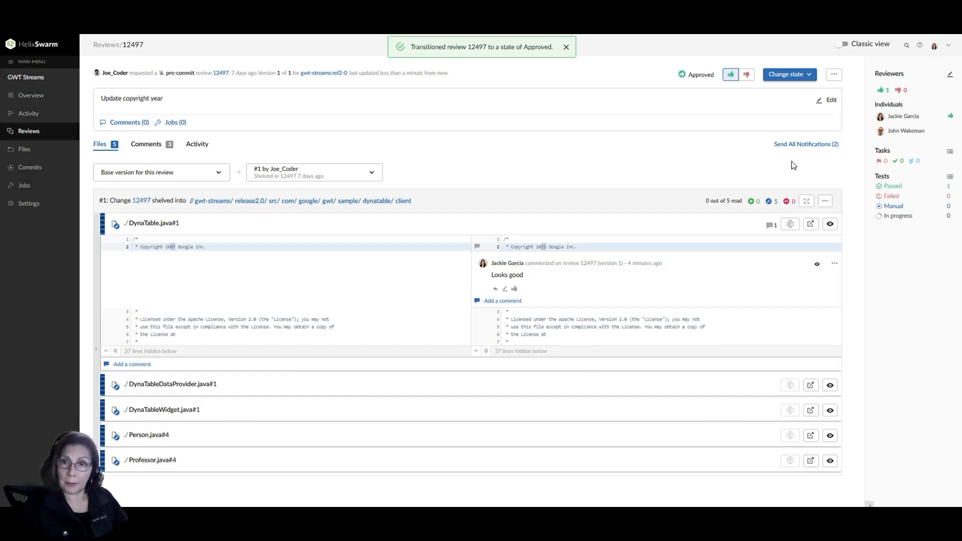
{"action": "mouse_move", "coordinate": [809, 191]}
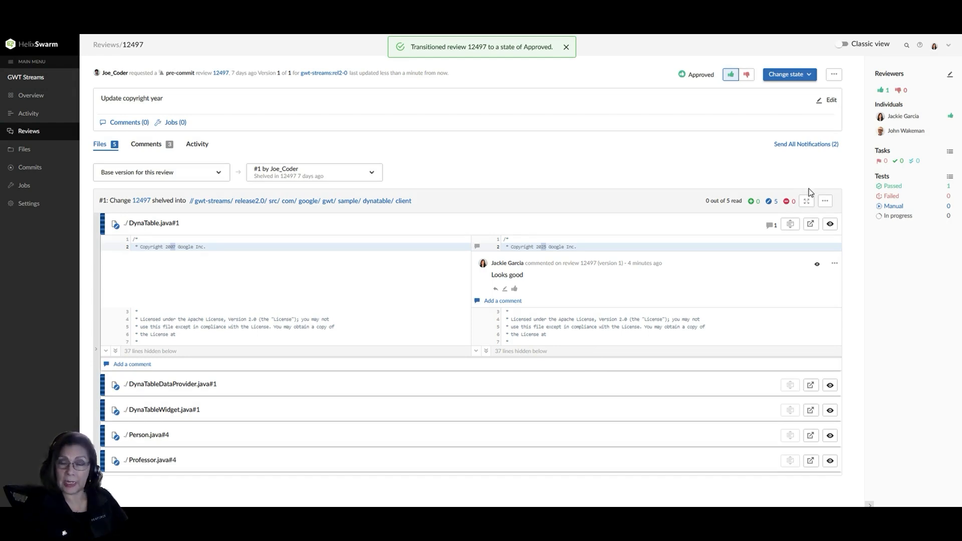
{"action": "left_click", "coordinate": [566, 46]}
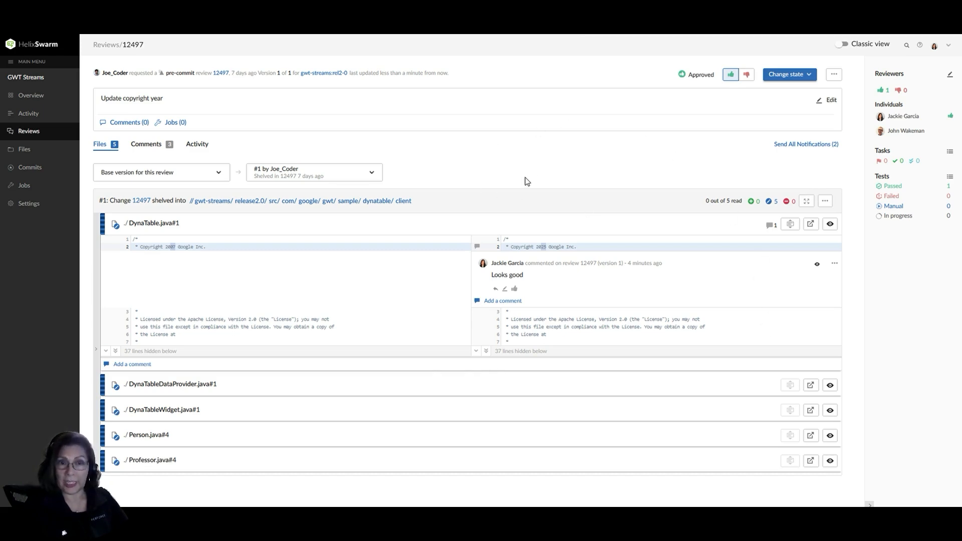
{"action": "mouse_move", "coordinate": [710, 84]}
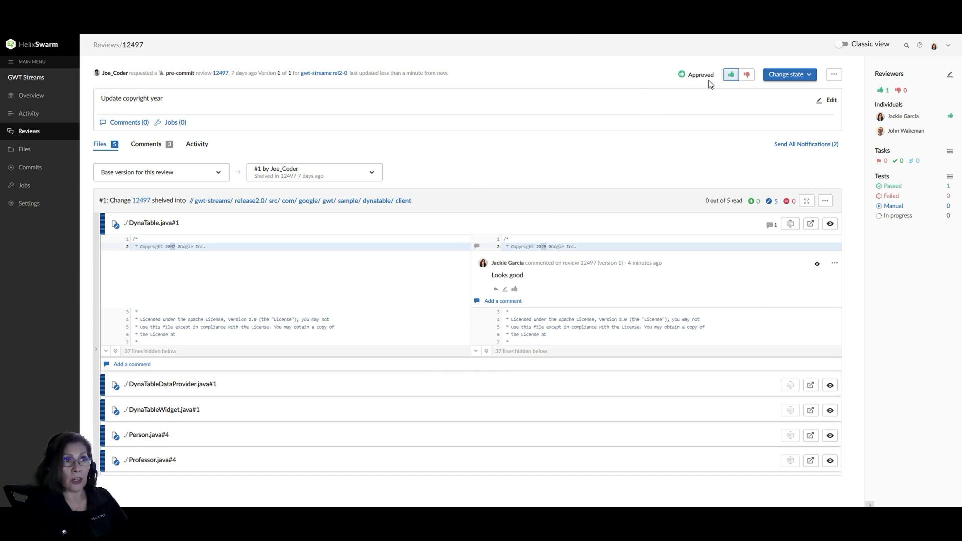
{"action": "mouse_move", "coordinate": [794, 85]}
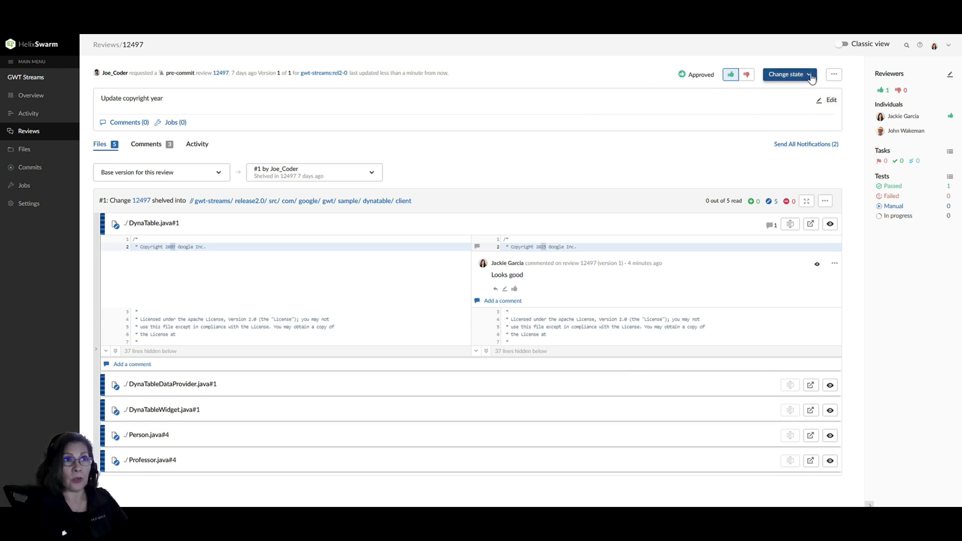
{"action": "mouse_move", "coordinate": [677, 74]}
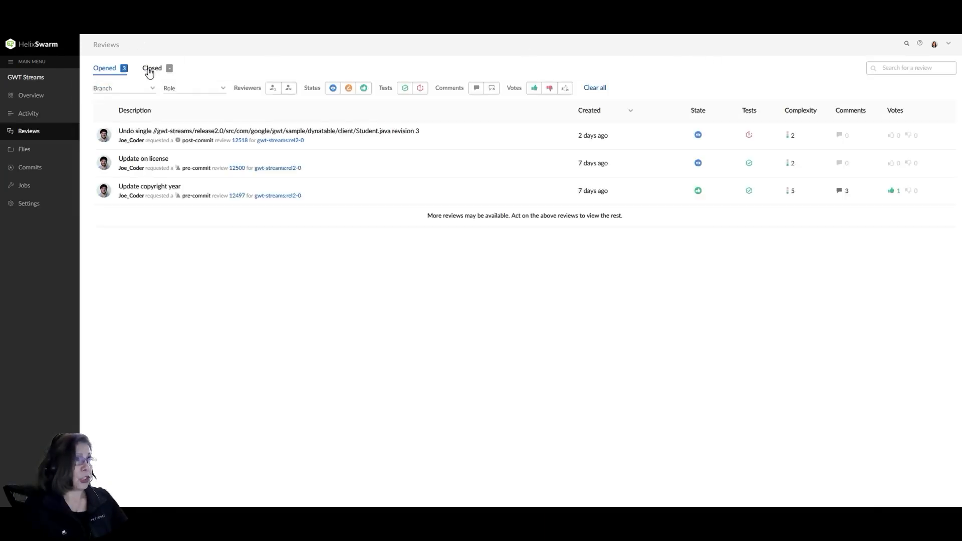
{"action": "mouse_move", "coordinate": [686, 203]}
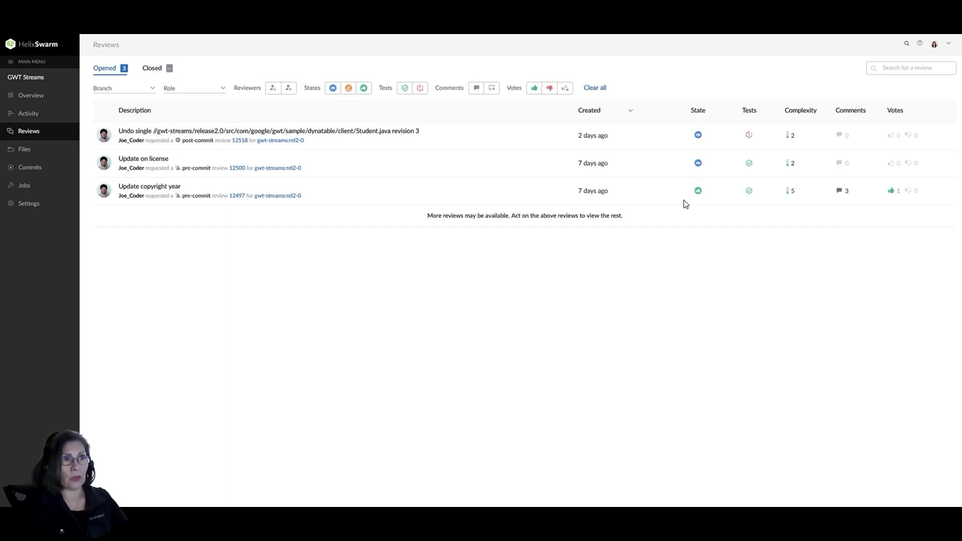
{"action": "mouse_move", "coordinate": [697, 191]}
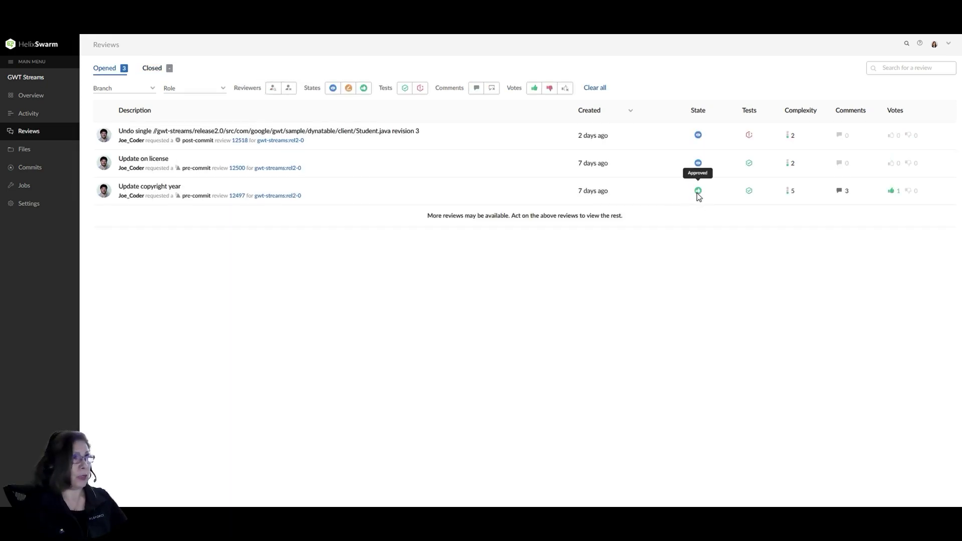
{"action": "mouse_move", "coordinate": [684, 202]}
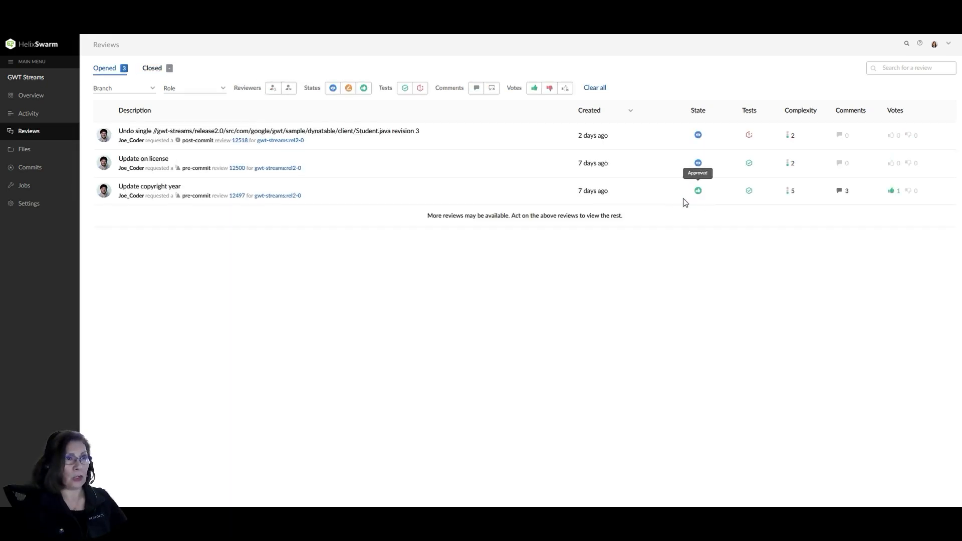
{"action": "mouse_move", "coordinate": [248, 190]}
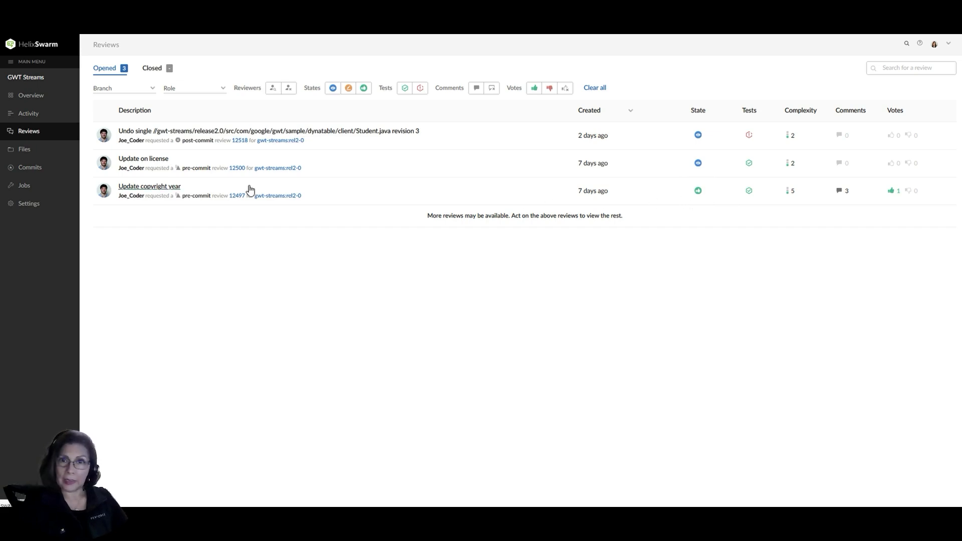